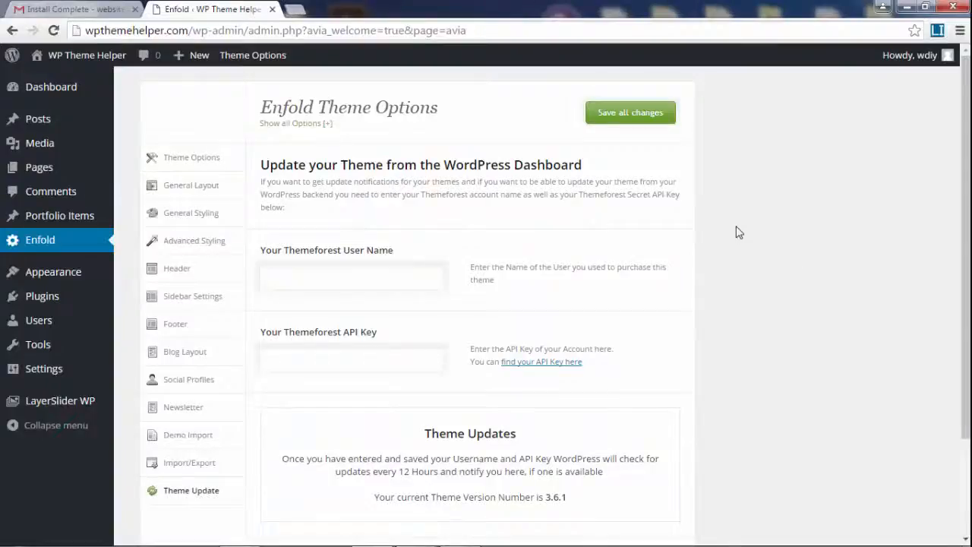
Step: Go to Enfold's Demo Import page from the theme update settings and begin browsing the demos
scroll(down, 3)
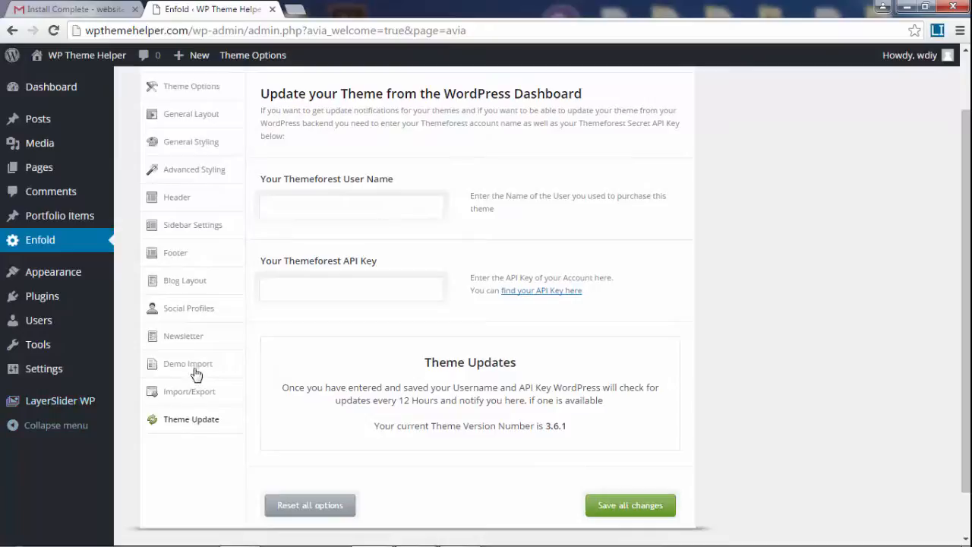
click(188, 363)
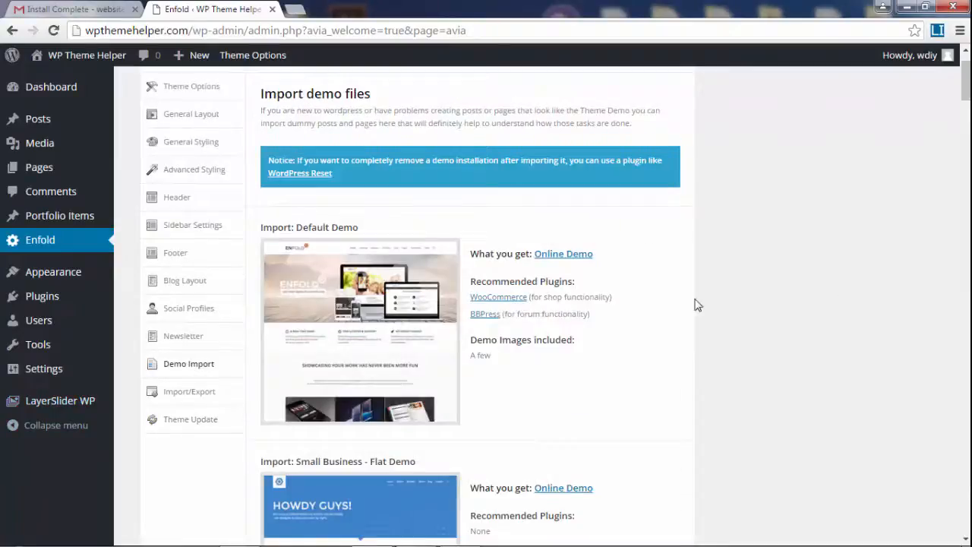
scroll(up, 3)
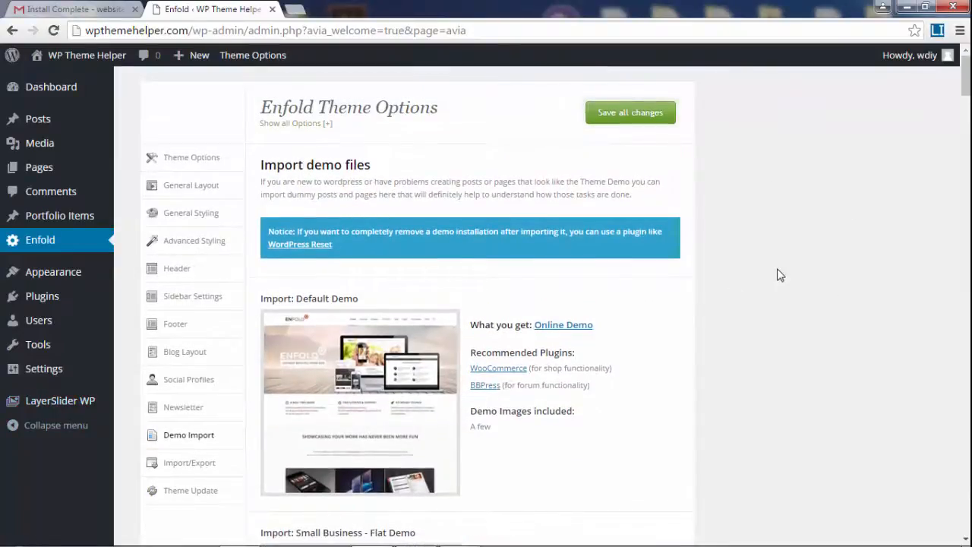
scroll(down, 3)
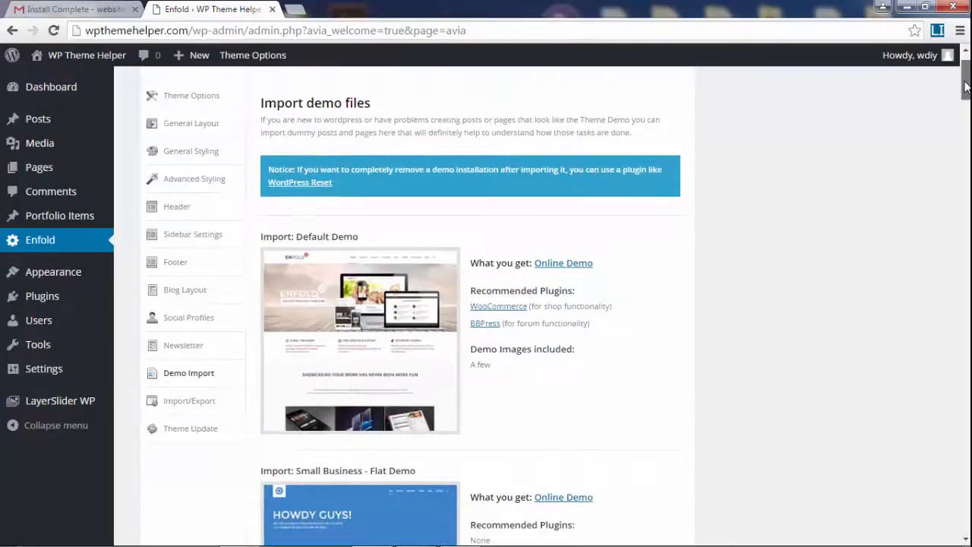
scroll(down, 3)
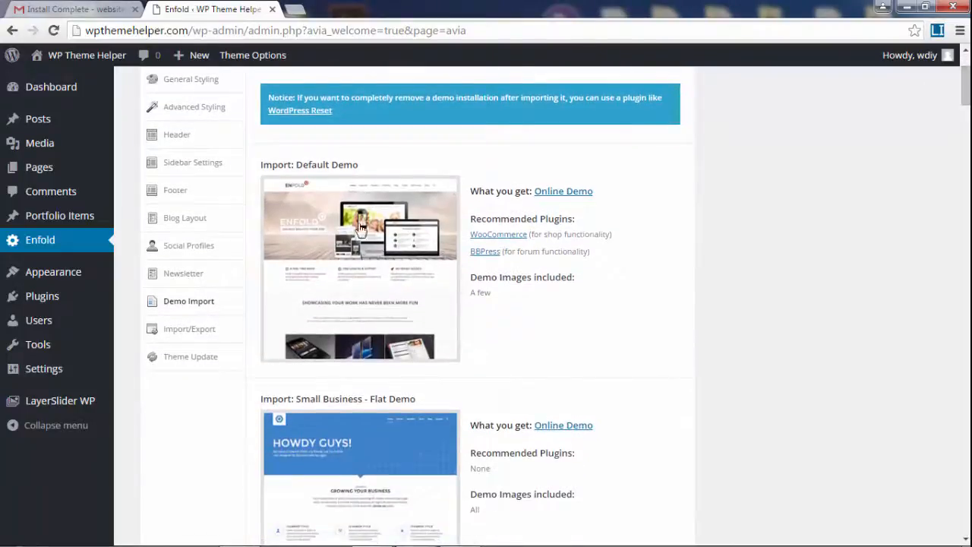
scroll(down, 3)
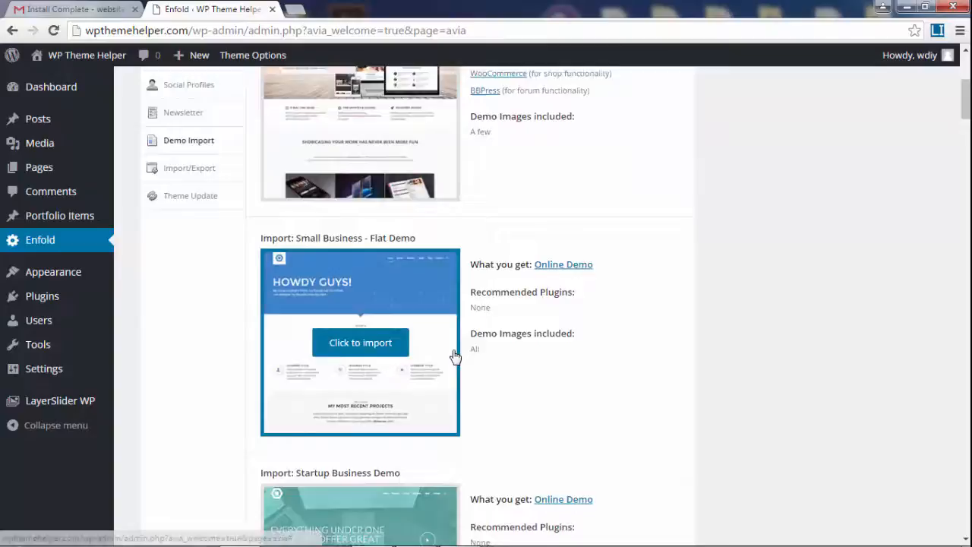
scroll(down, 3)
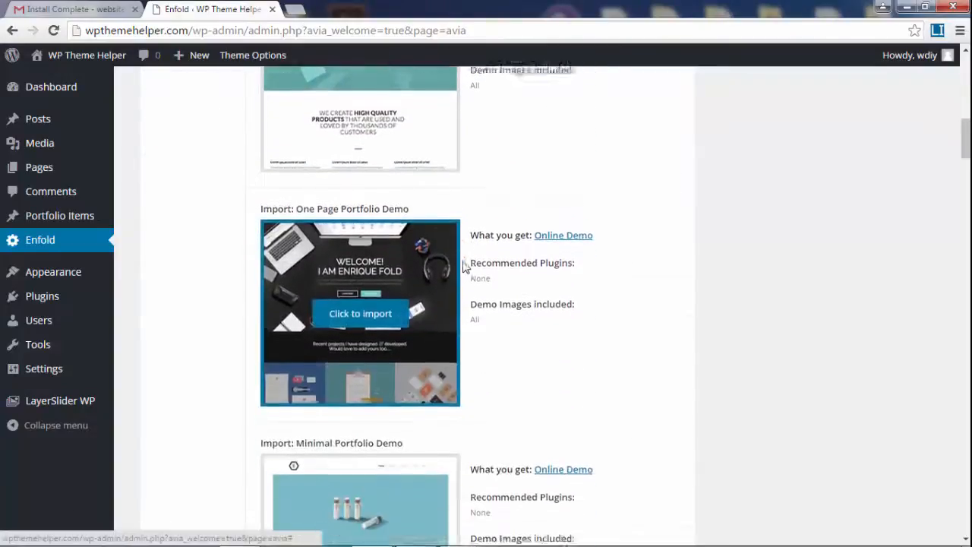
scroll(down, 3)
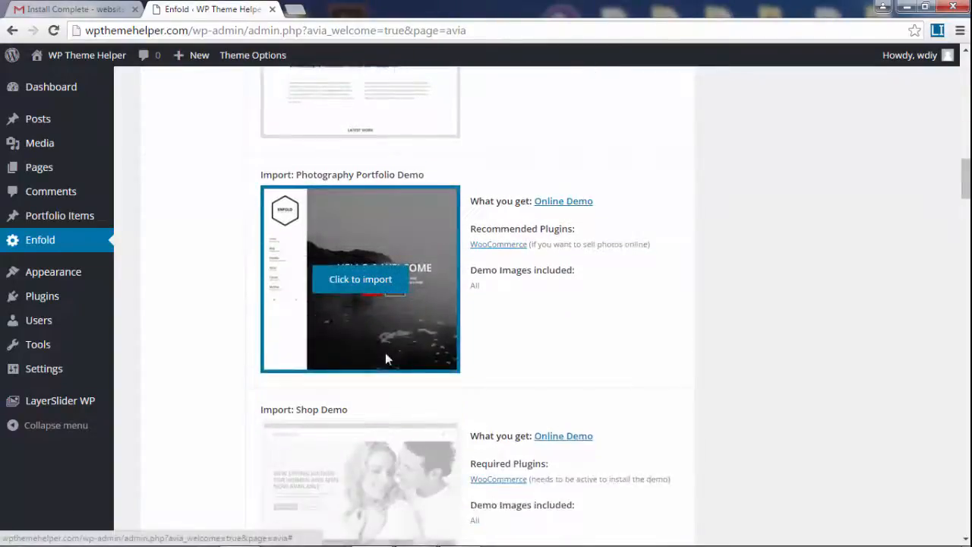
scroll(down, 3)
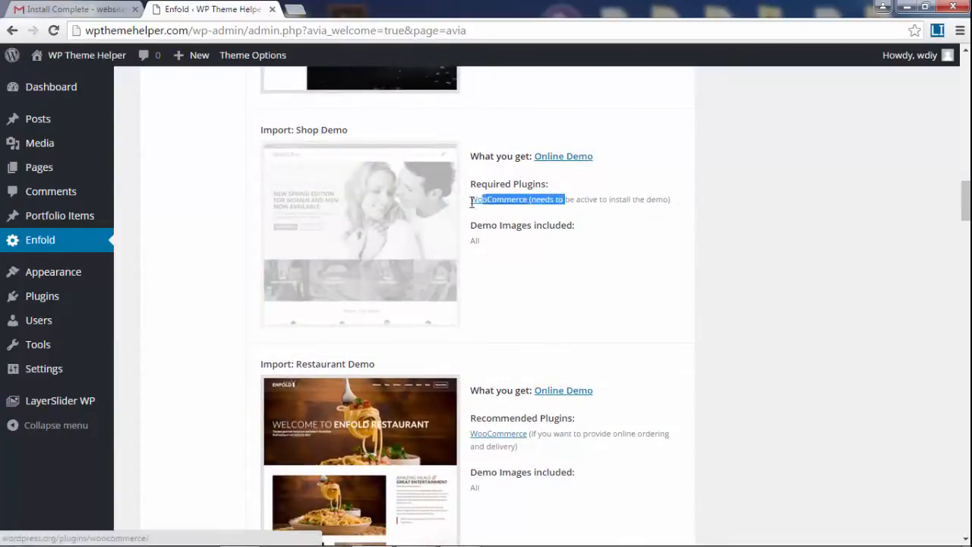
Step: Scroll further down the demo list past Restaurant, Construction, Spa and Consulting demos
scroll(down, 3)
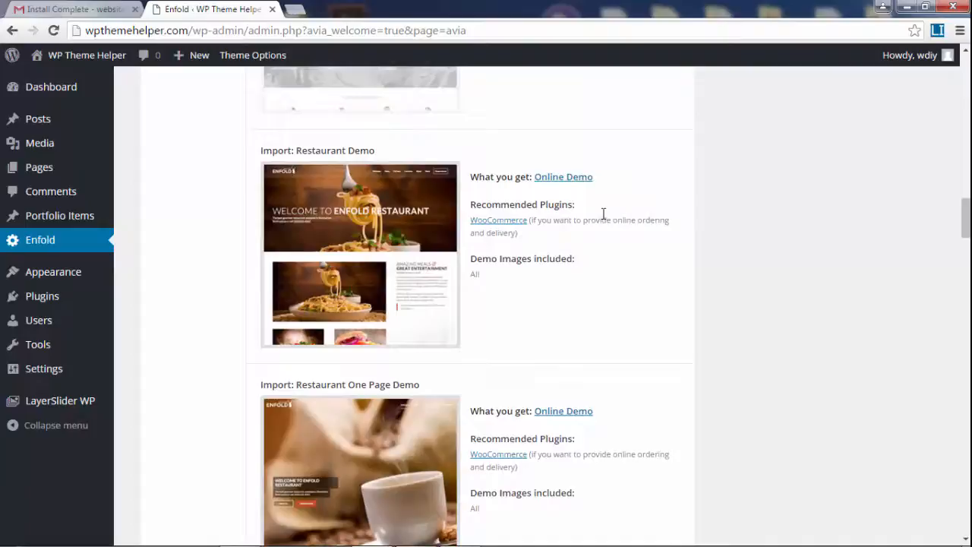
scroll(down, 3)
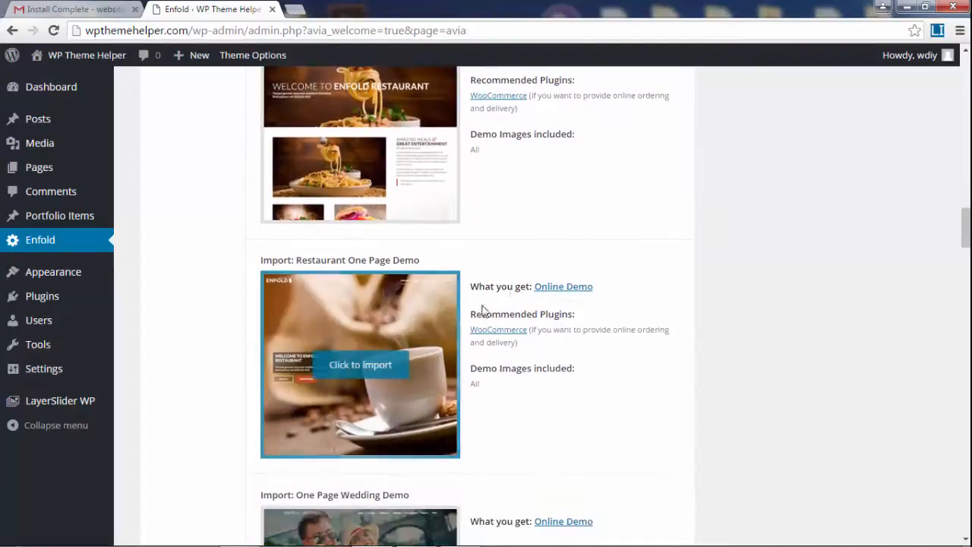
scroll(down, 3)
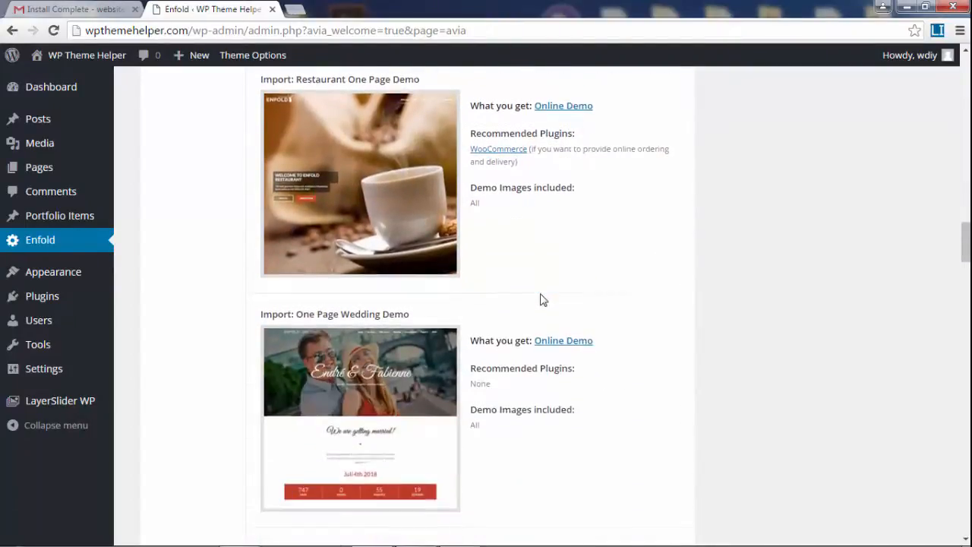
scroll(down, 3)
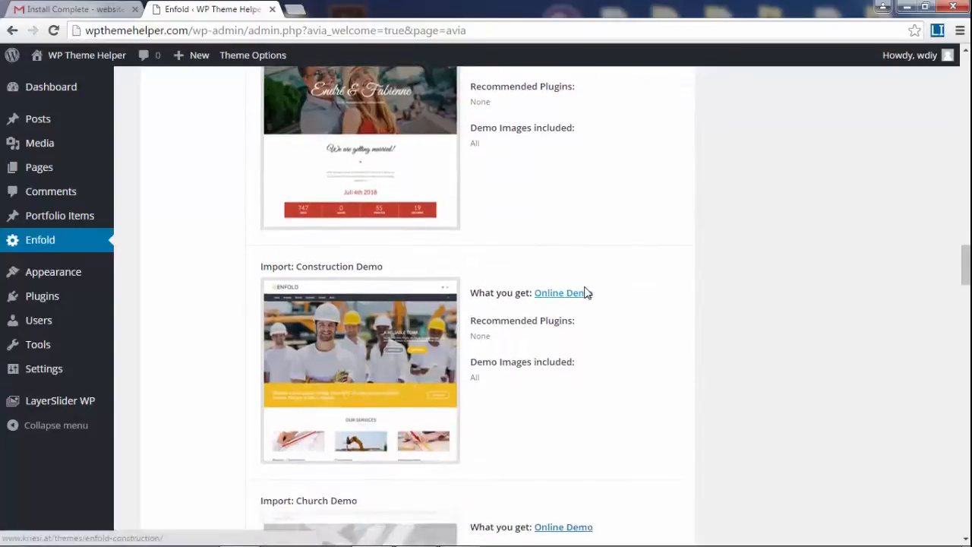
scroll(down, 3)
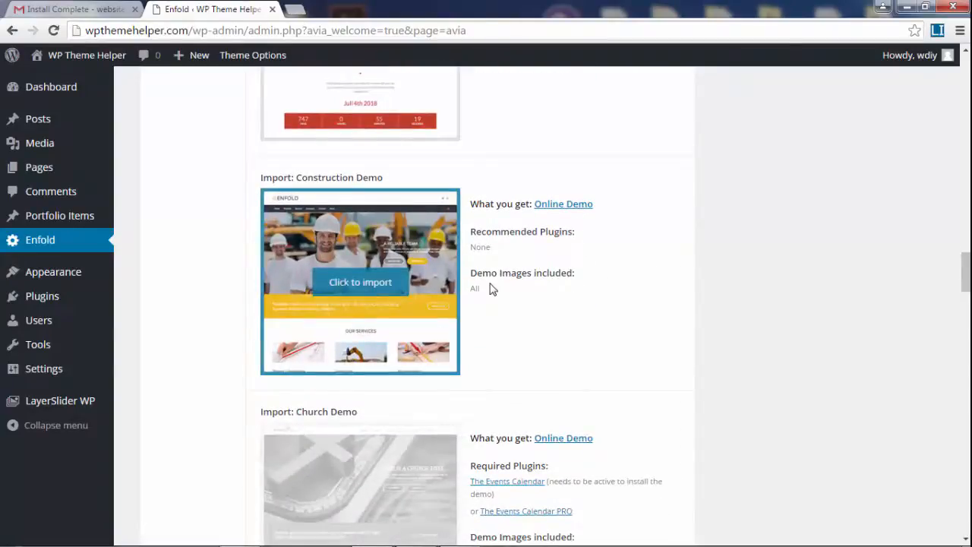
scroll(down, 3)
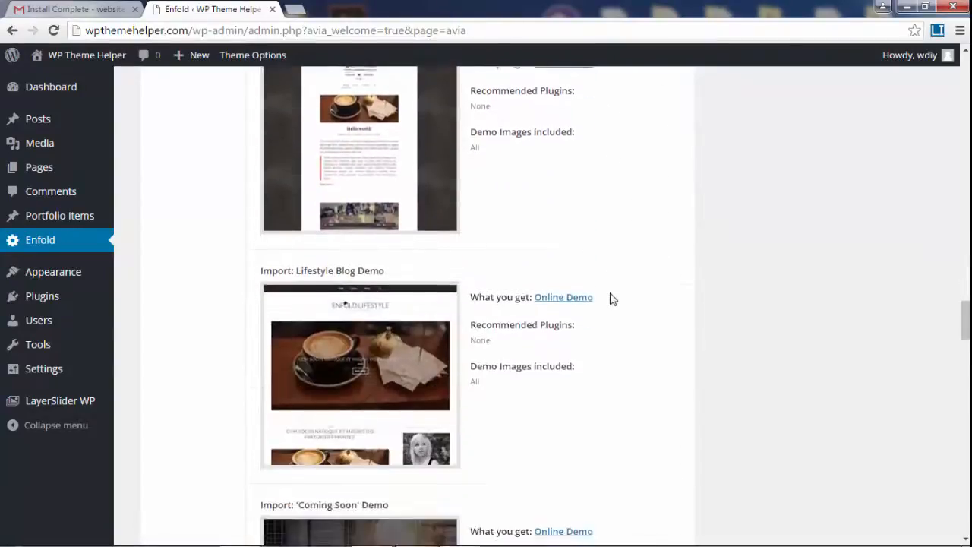
scroll(down, 3)
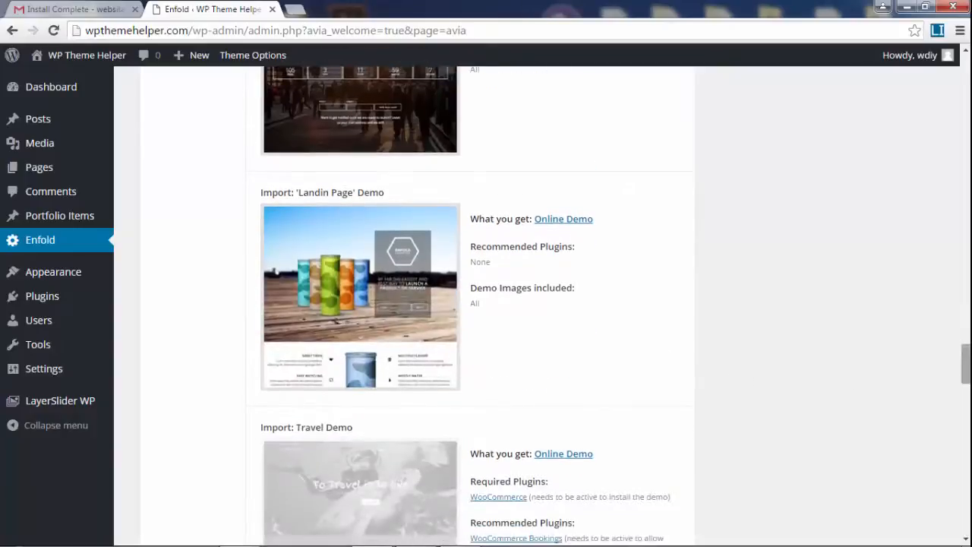
scroll(down, 3)
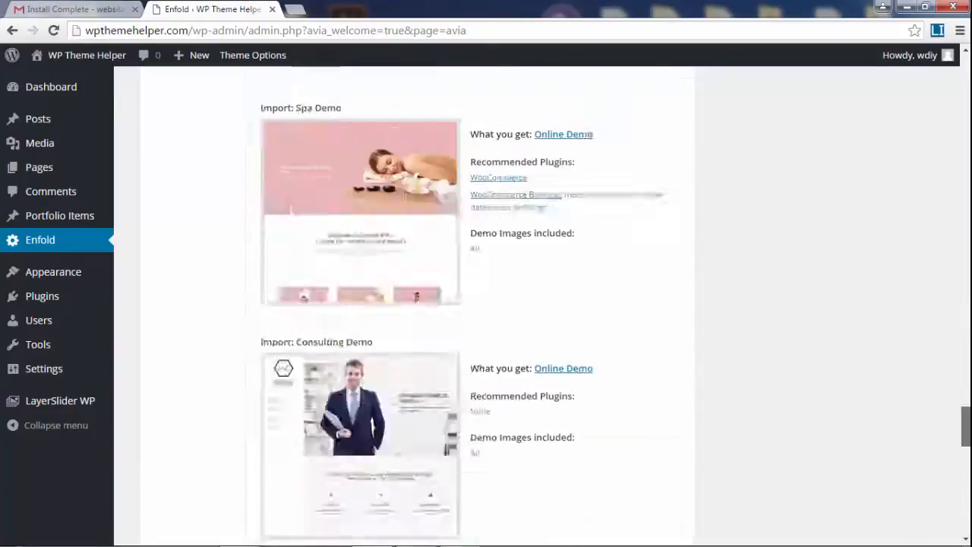
scroll(up, 3)
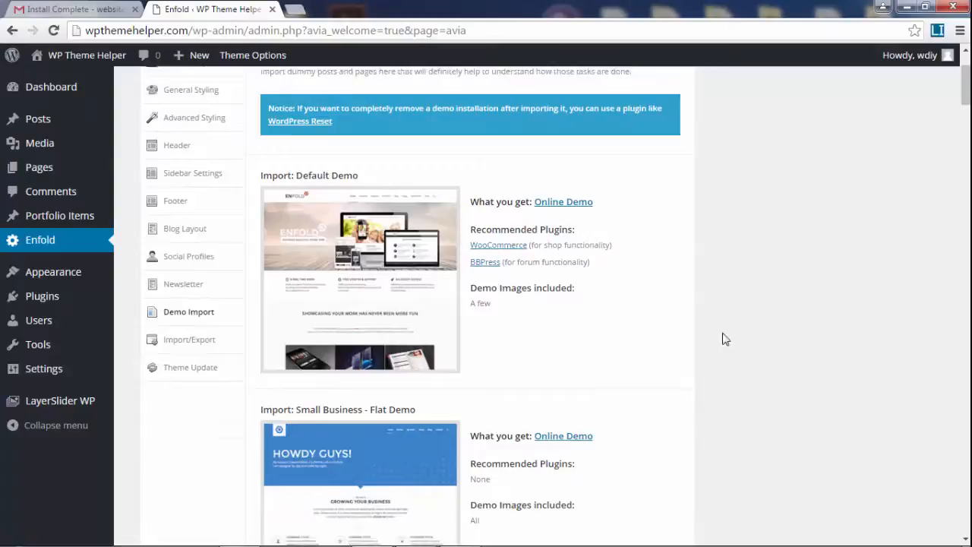
mouse_move(360, 310)
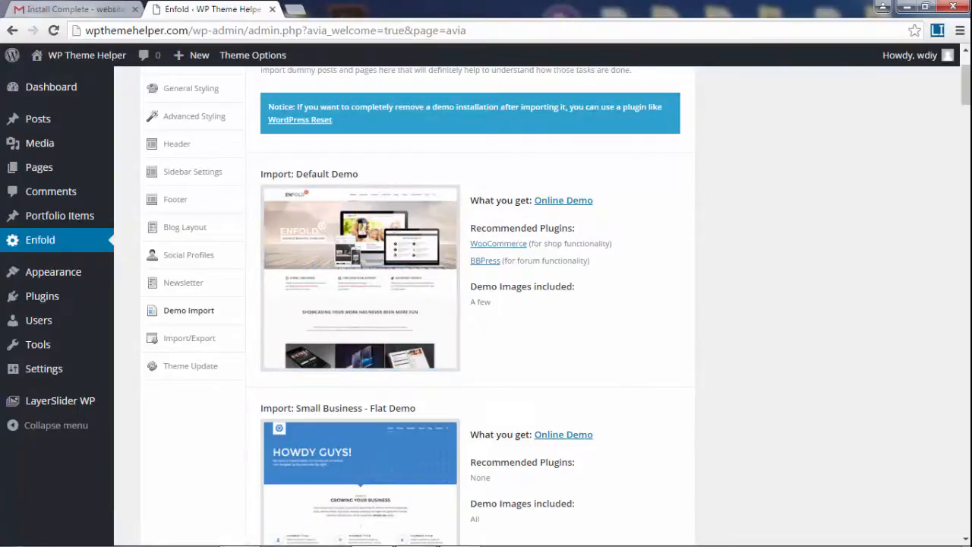
scroll(down, 3)
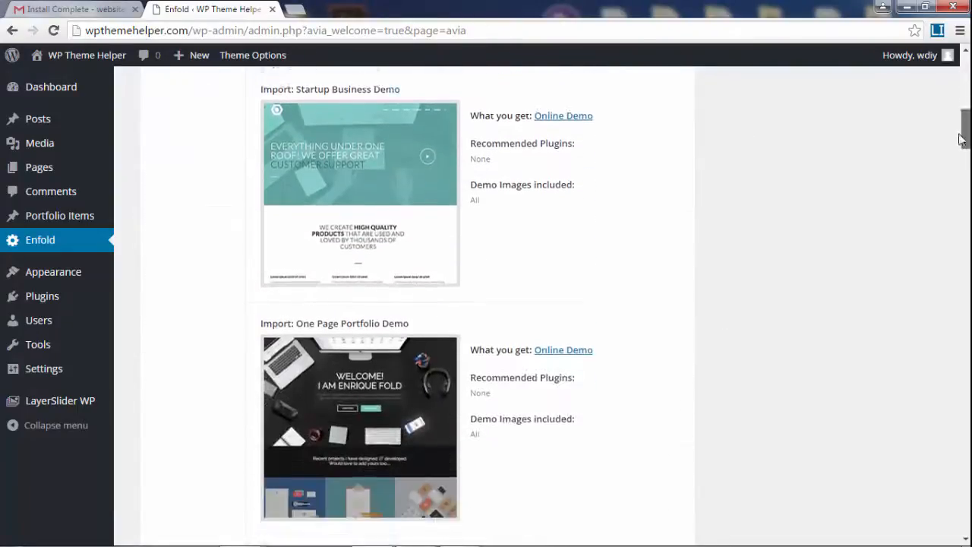
scroll(down, 3)
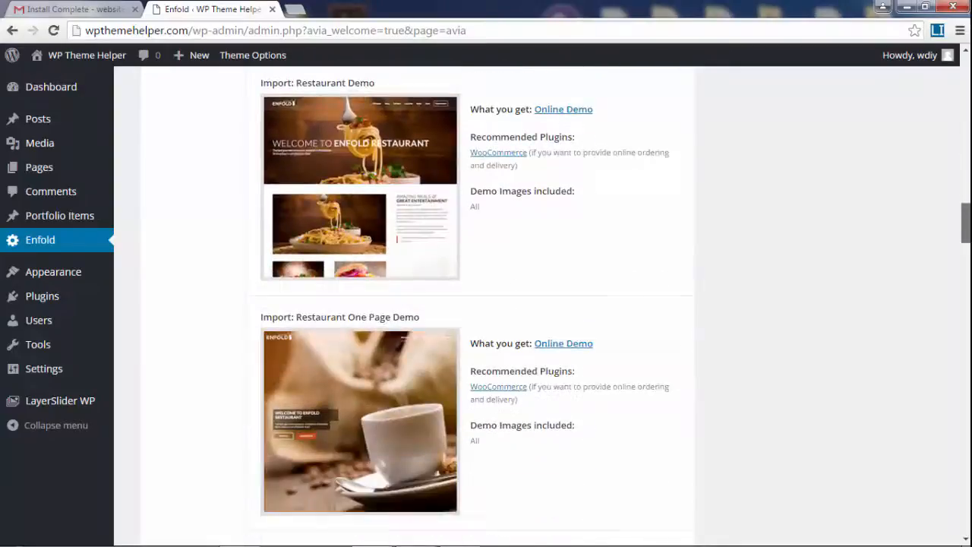
scroll(down, 3)
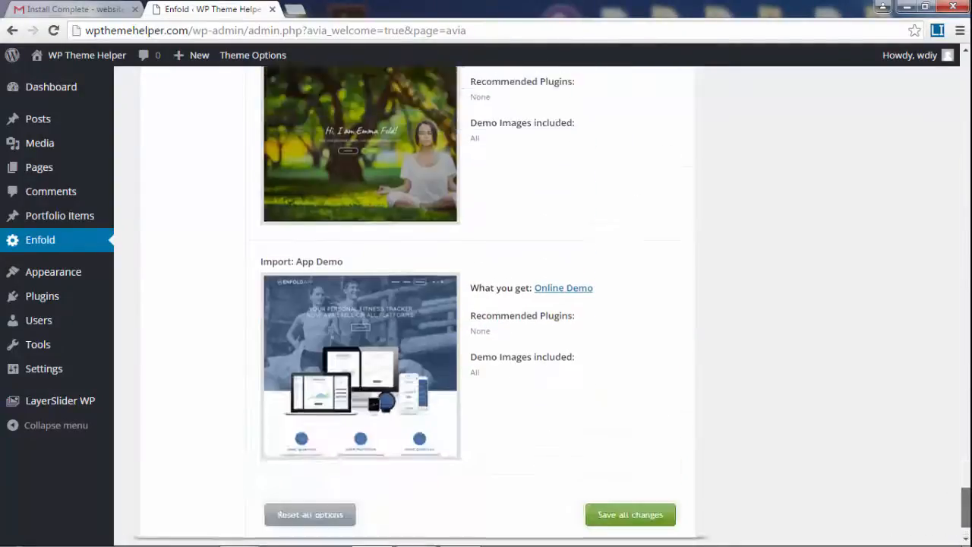
scroll(up, 3)
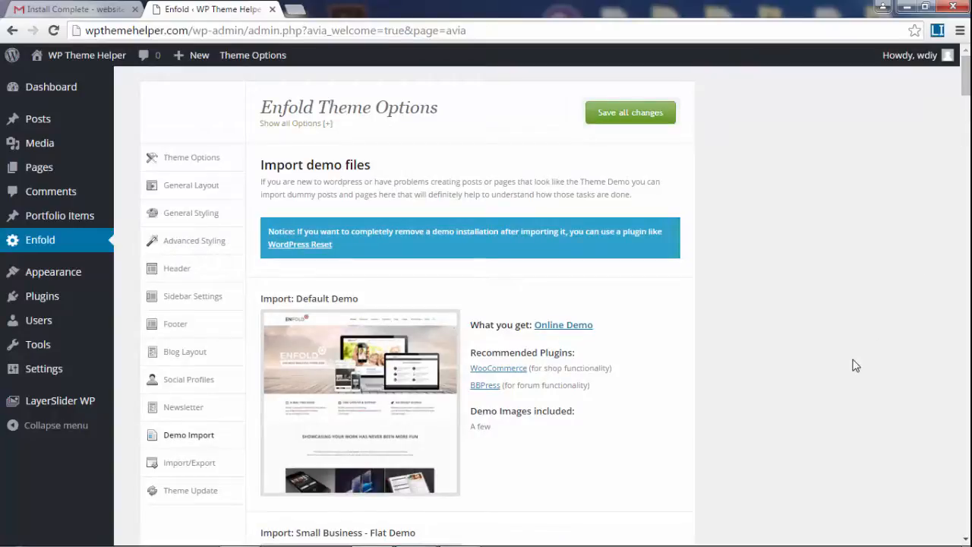
mouse_move(738, 337)
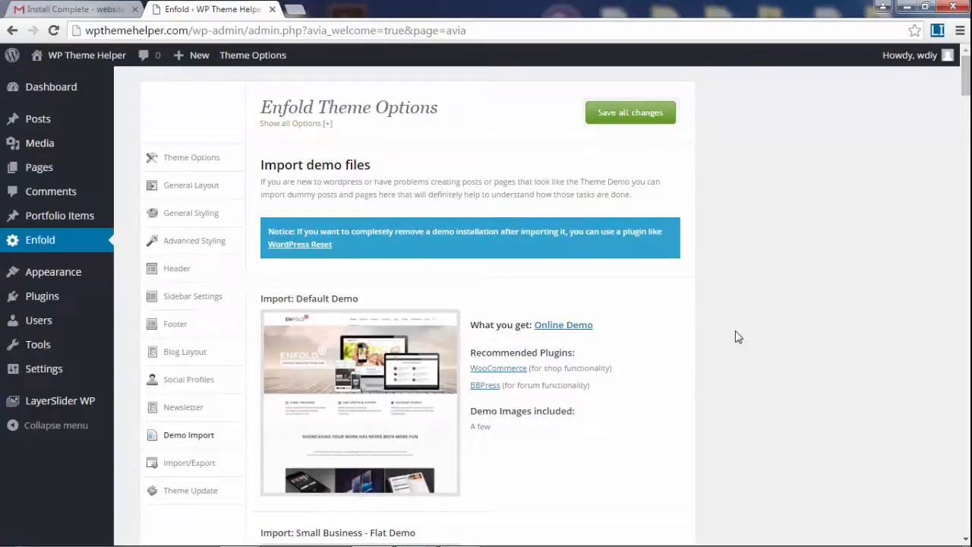
Step: Start the Default Demo import and accept overwriting the current theme options
scroll(down, 3)
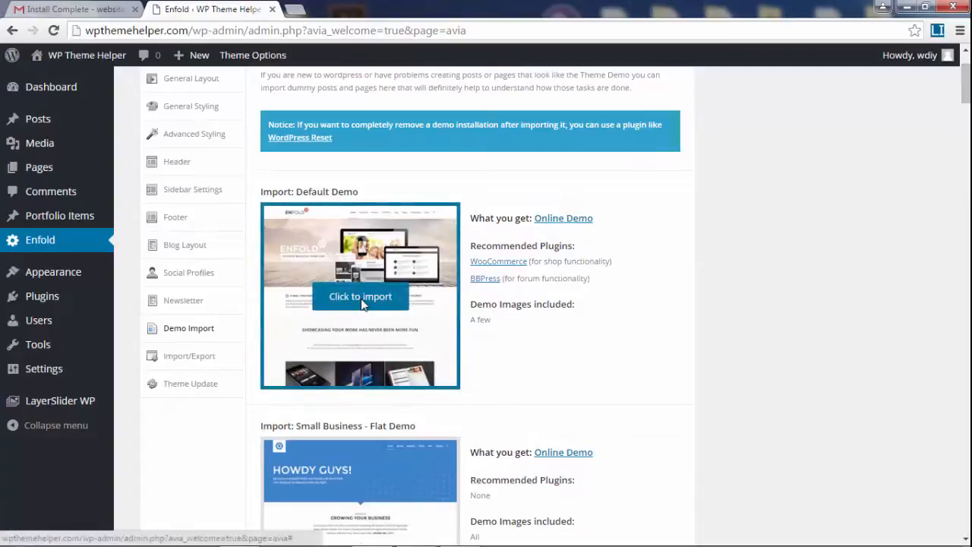
click(361, 297)
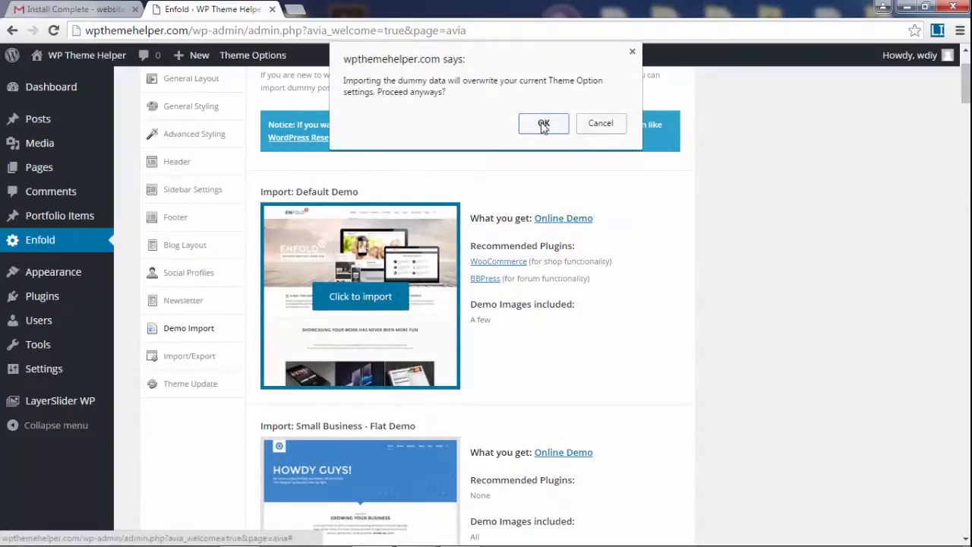
click(544, 124)
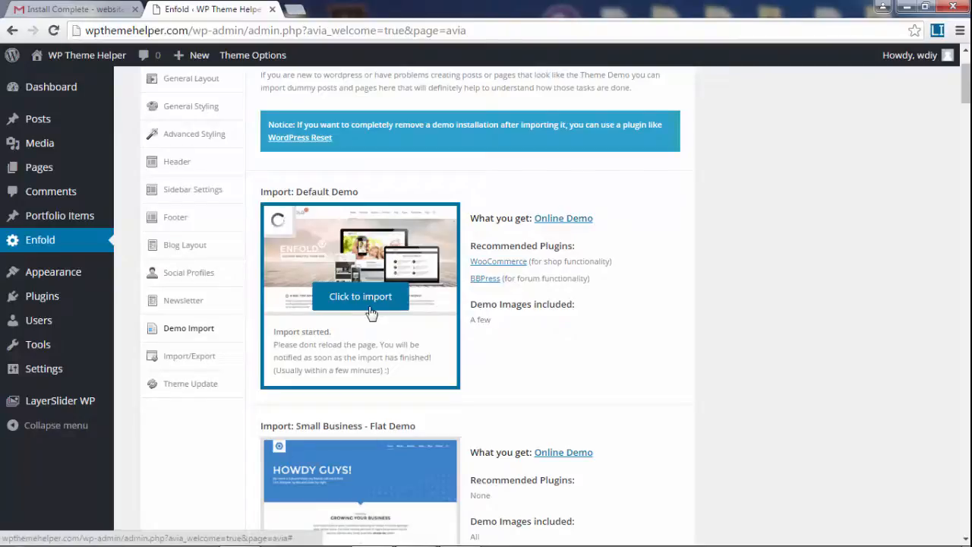
mouse_move(295, 221)
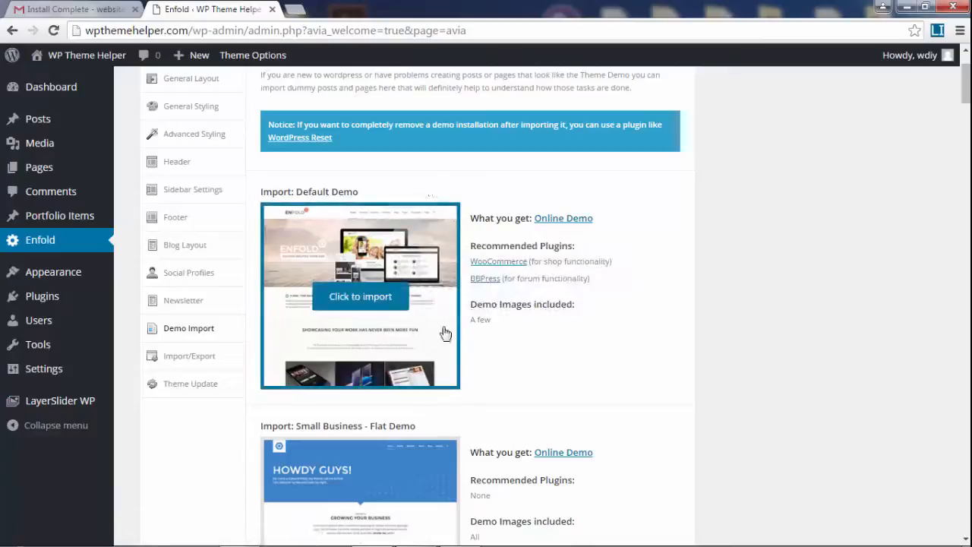
mouse_move(360, 296)
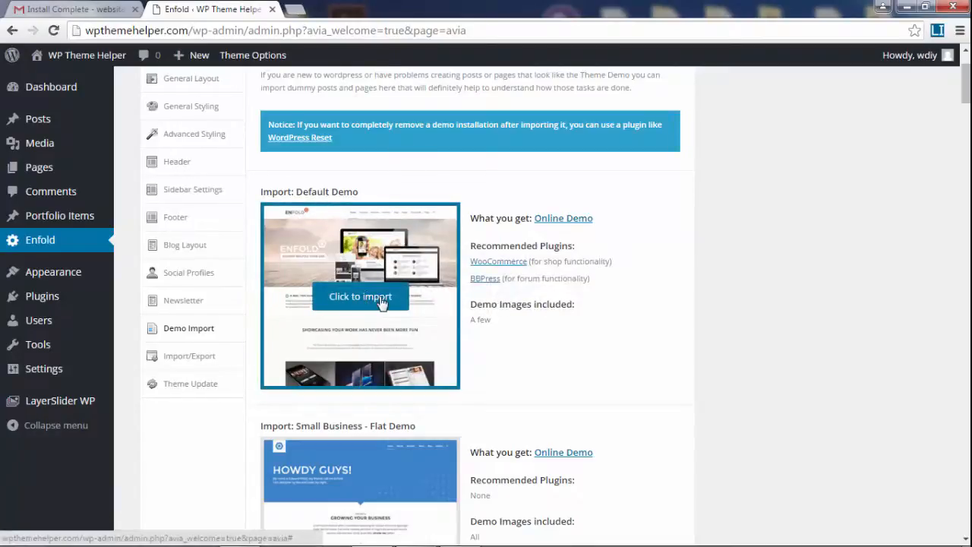
Step: Run the Default Demo import to completion, acknowledge success and return to Enfold theme options
click(360, 296)
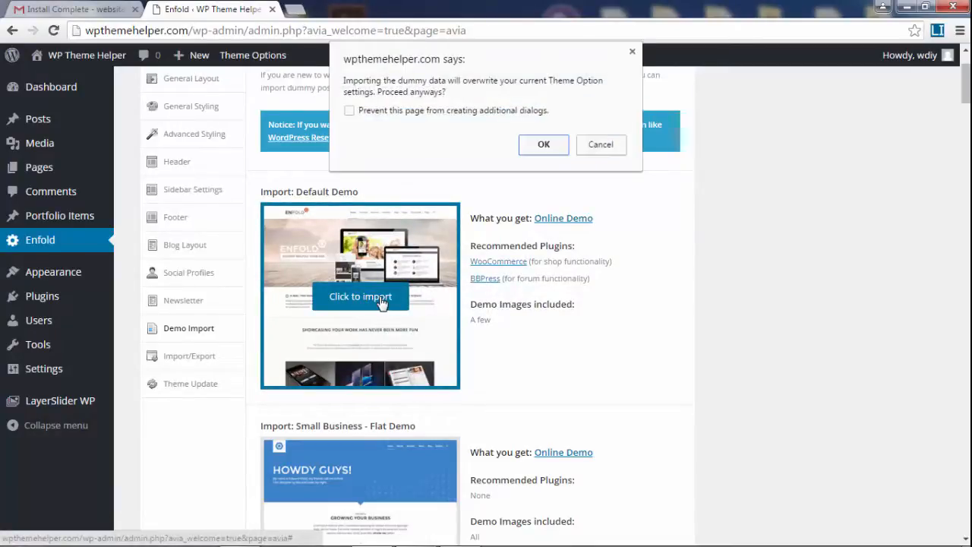
click(544, 144)
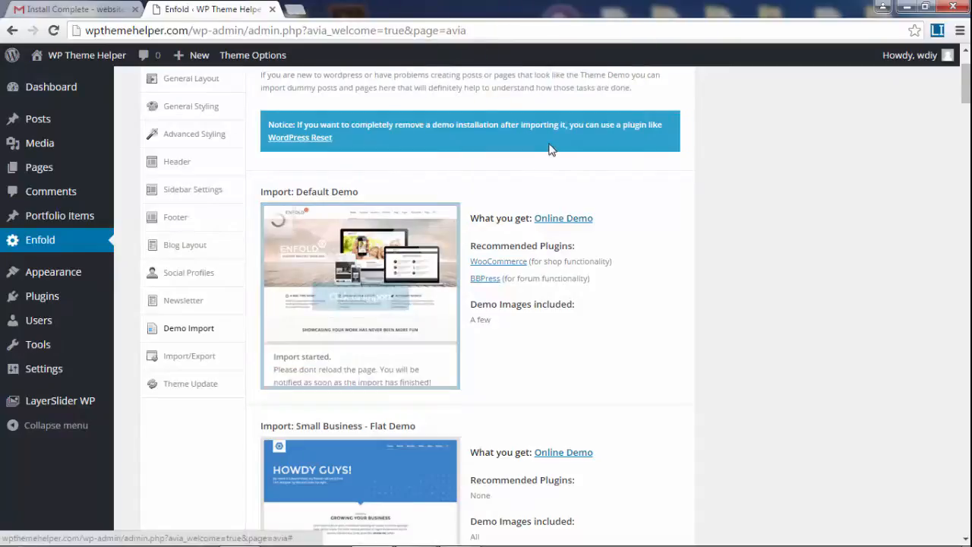
mouse_move(362, 286)
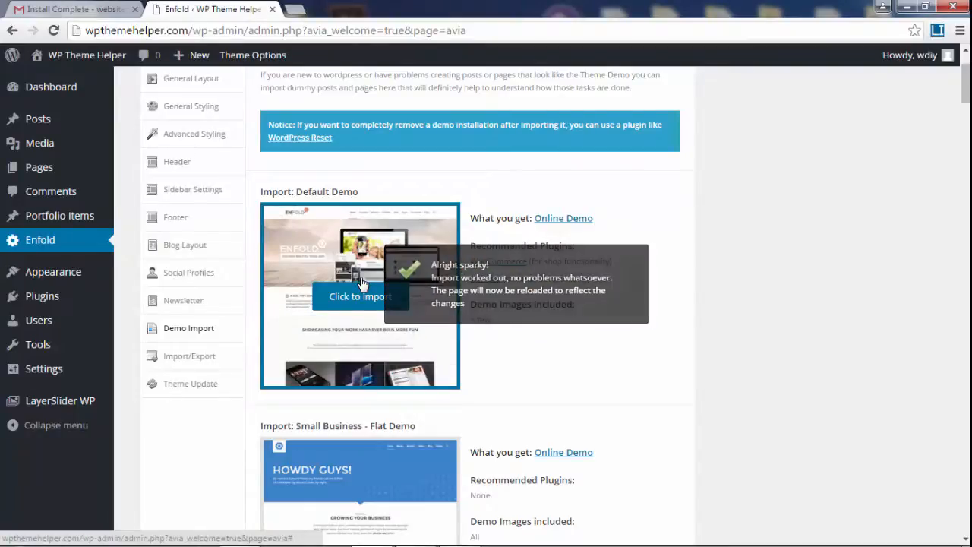
click(360, 296)
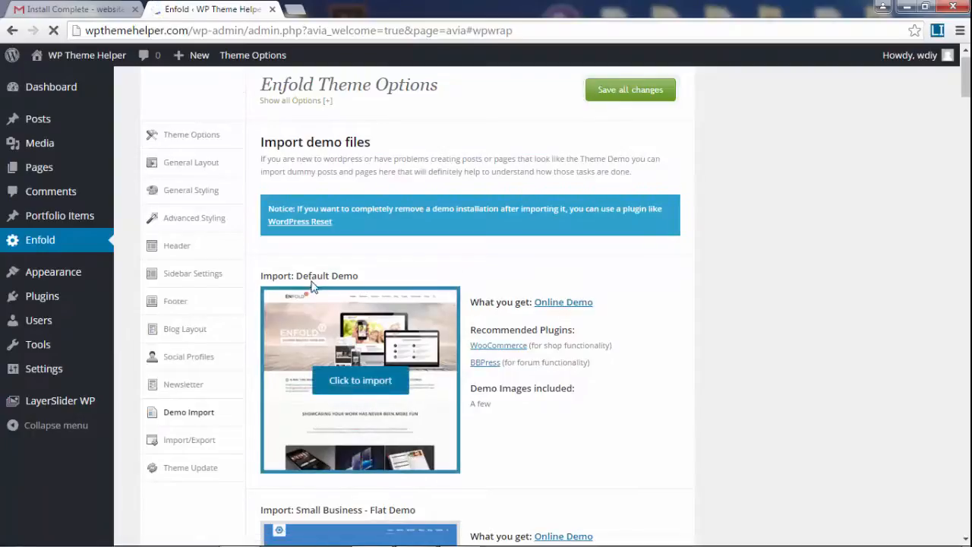
click(191, 134)
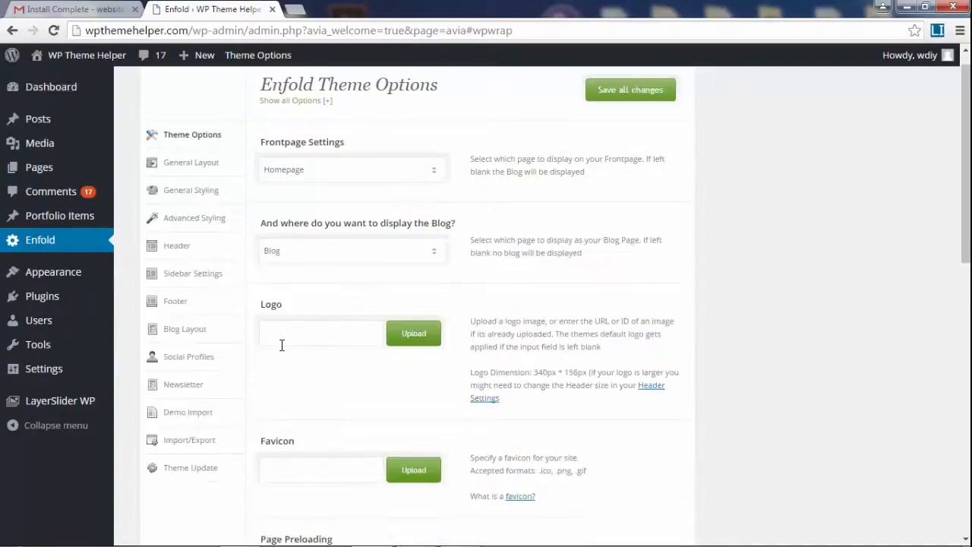
mouse_move(87, 55)
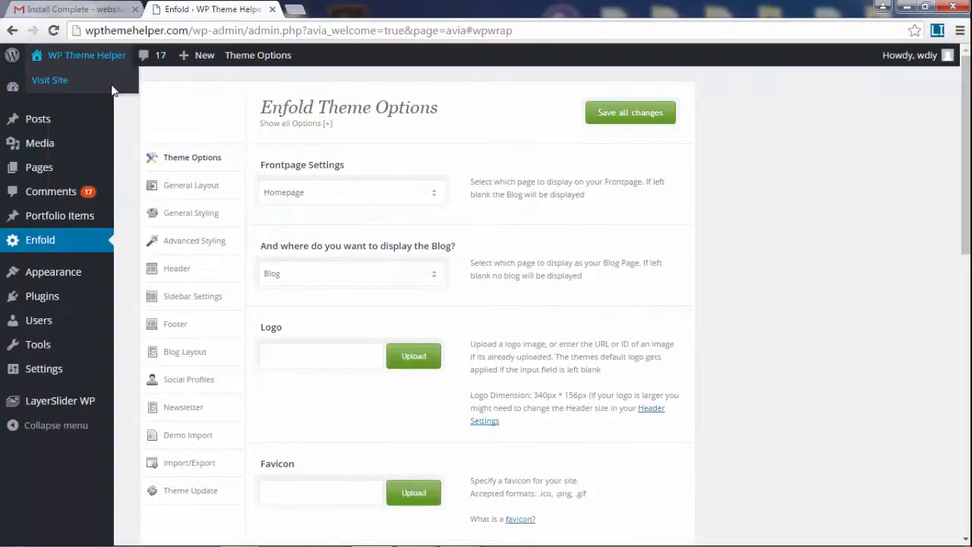
Step: Visit the live site and scroll through the imported demo homepage
click(49, 79)
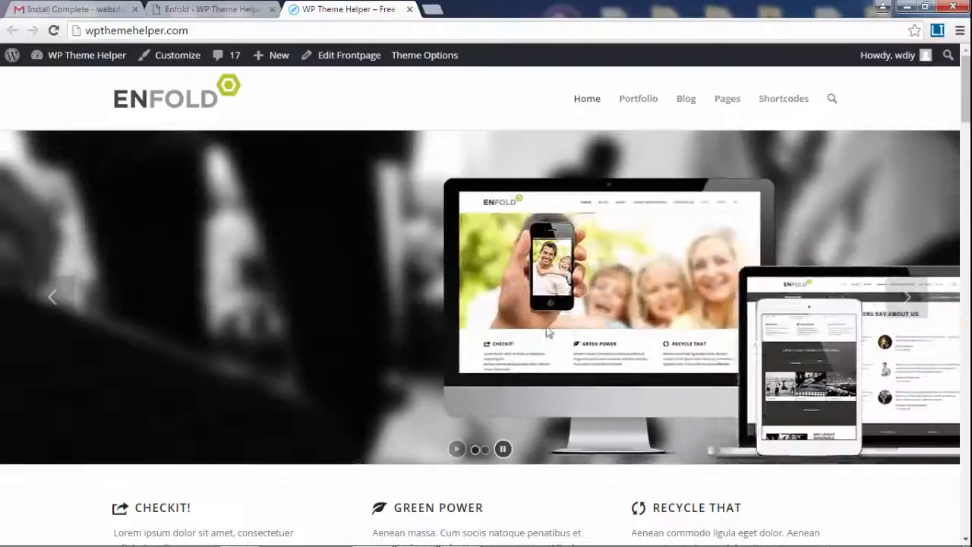
scroll(down, 3)
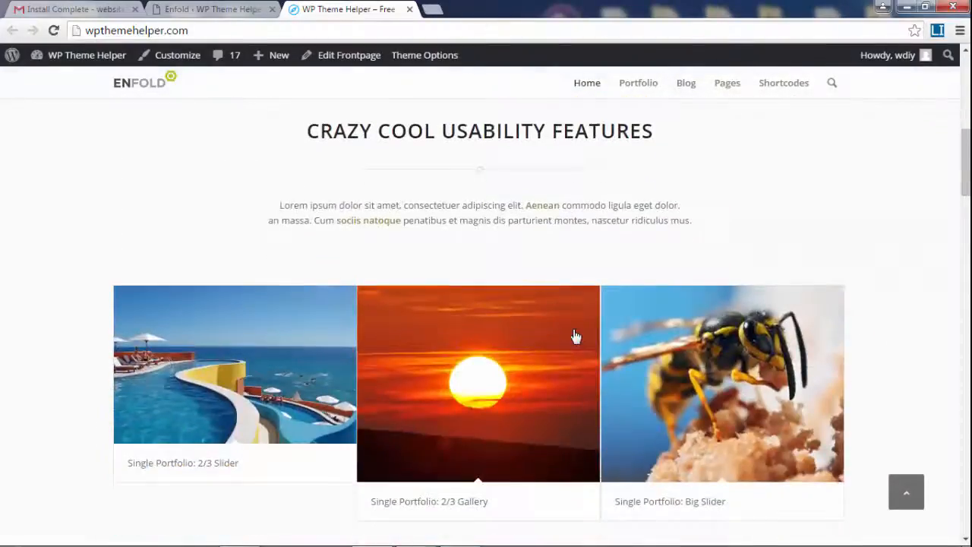
scroll(down, 3)
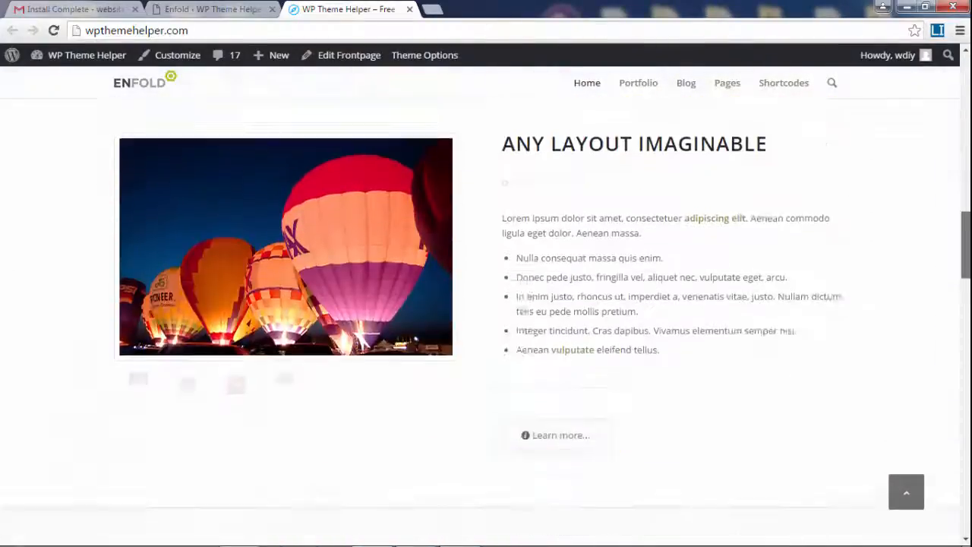
scroll(up, 3)
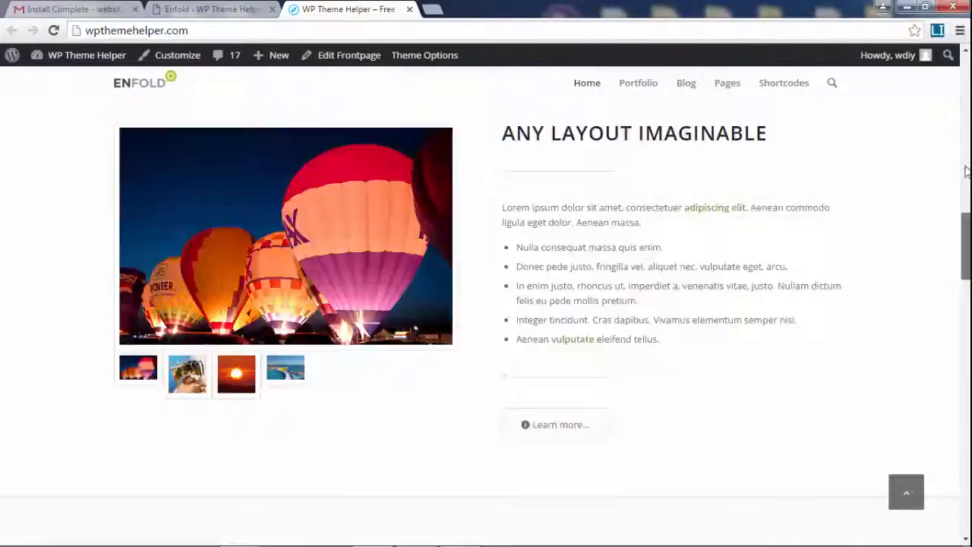
click(587, 97)
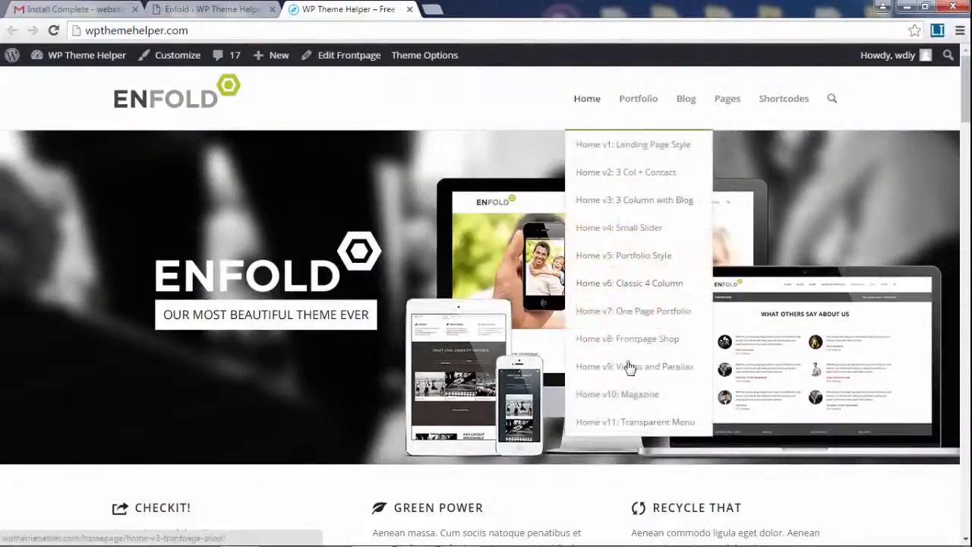
Step: Switch to the Home v11: Transparent Menu home variant
click(635, 422)
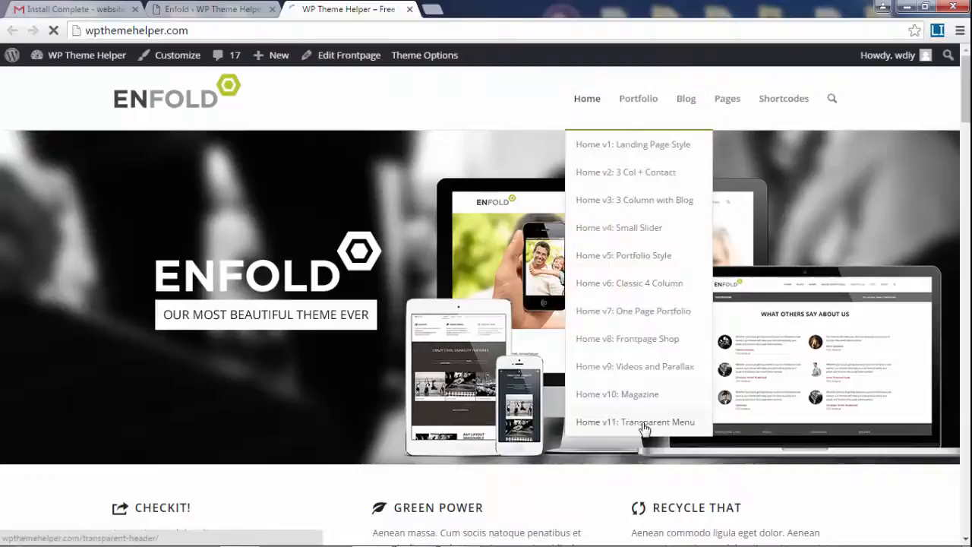
click(635, 423)
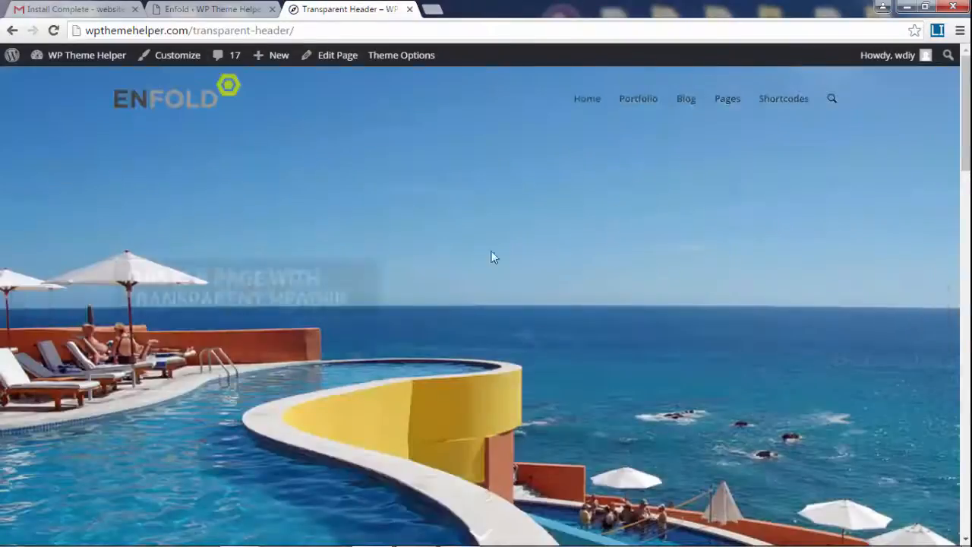
Step: Scroll through the Transparent Header demo page
scroll(down, 3)
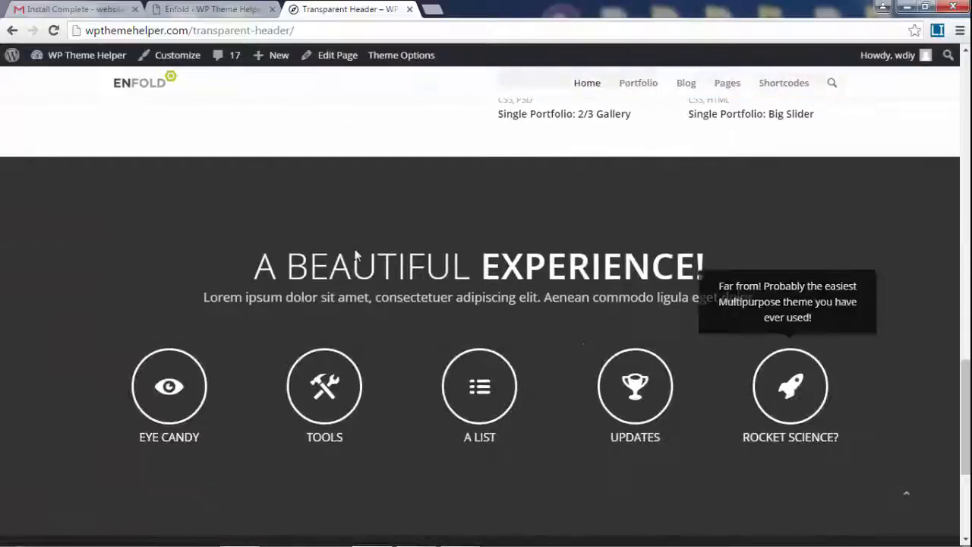
mouse_move(350, 222)
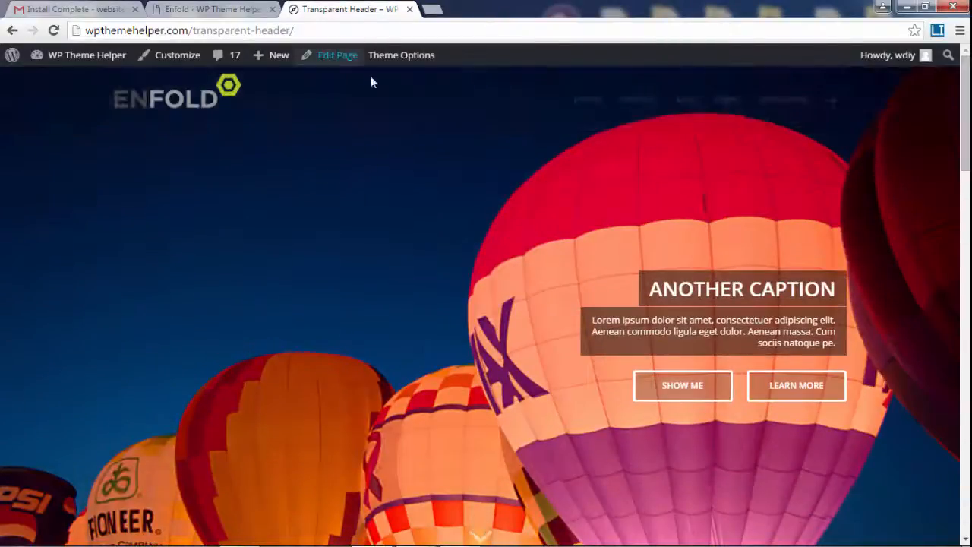
scroll(down, 3)
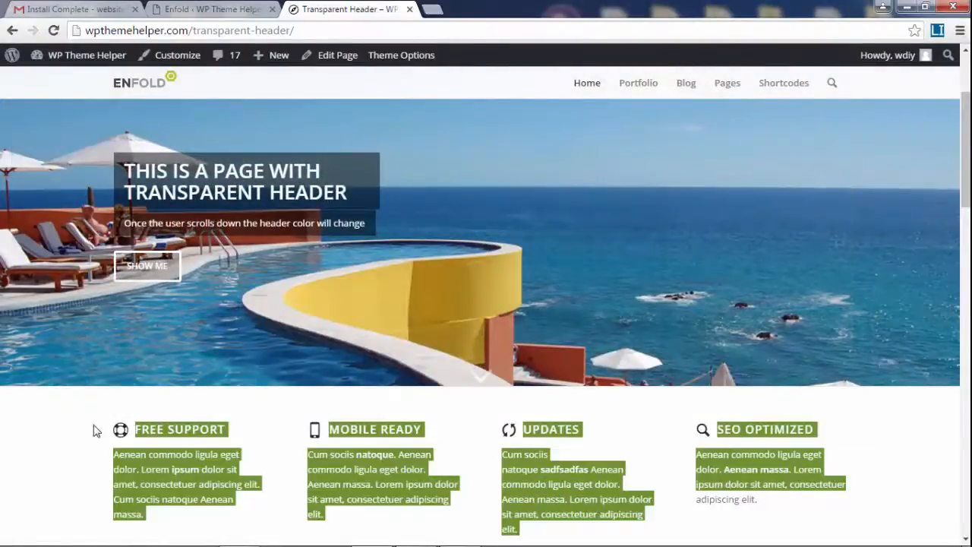
scroll(down, 3)
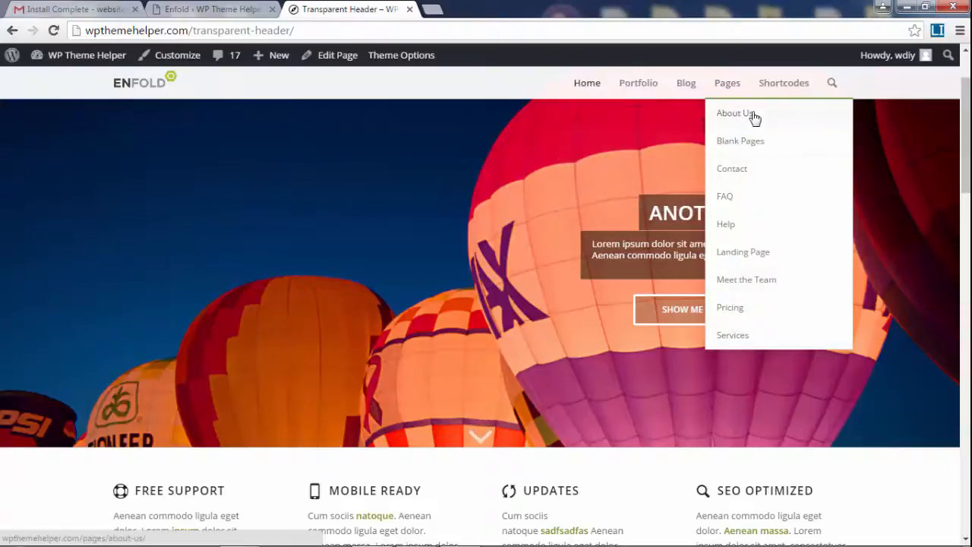
Step: View the demo's About Us page and scroll through it
click(734, 113)
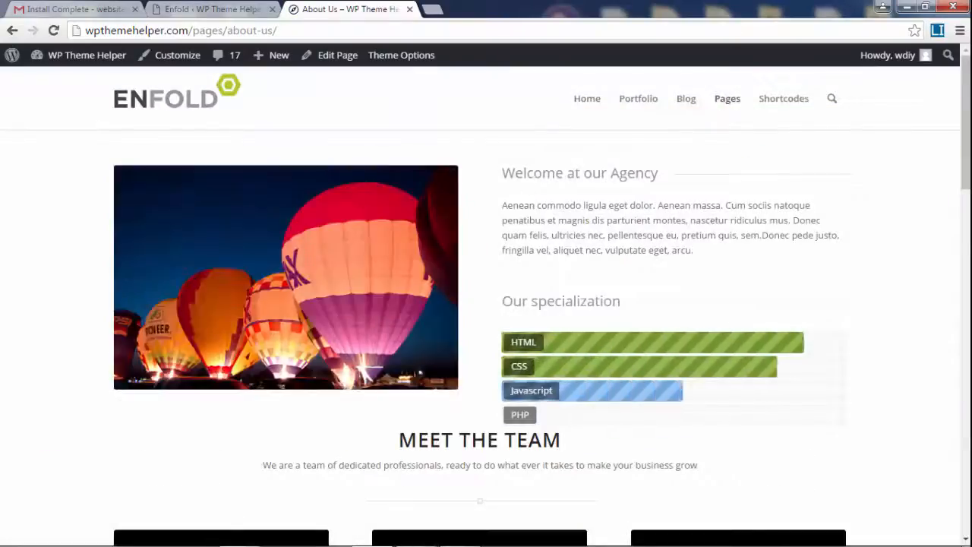
scroll(down, 3)
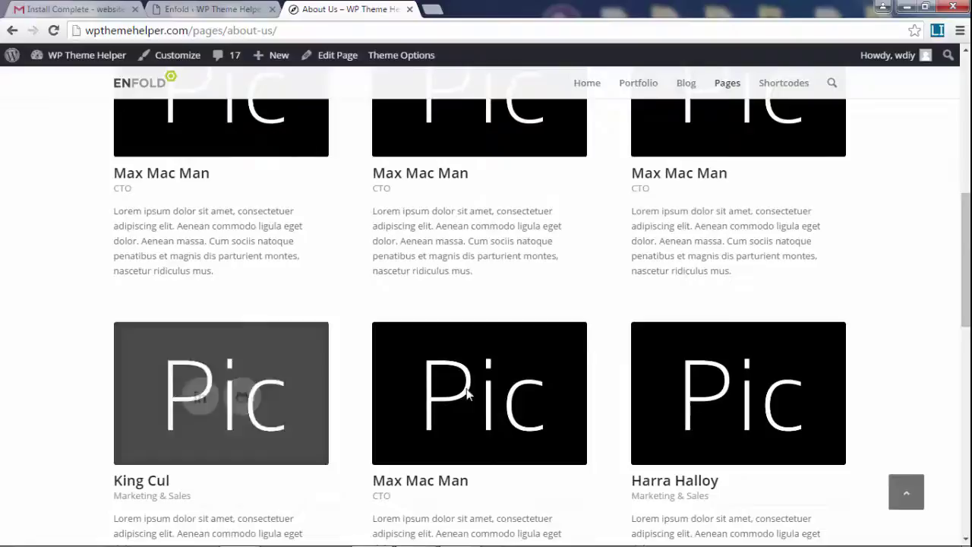
scroll(down, 3)
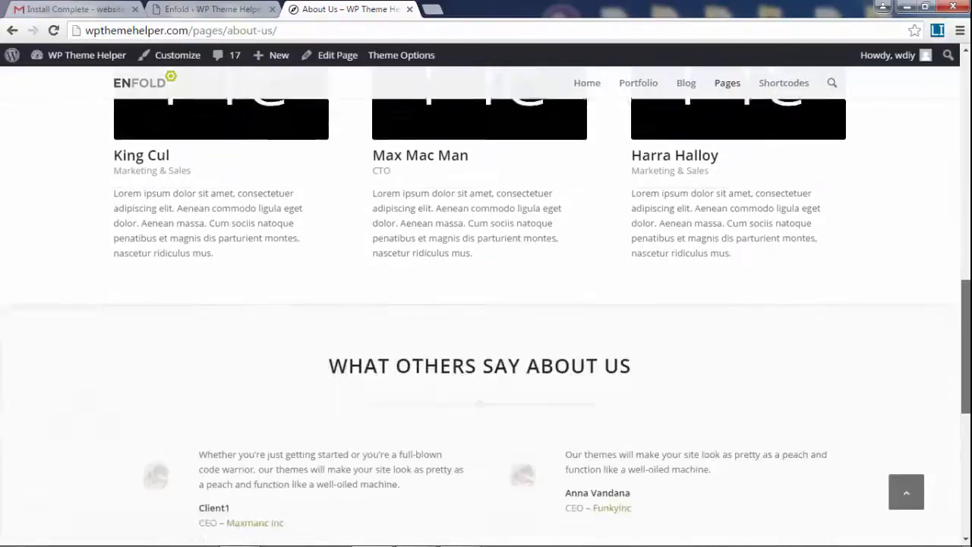
scroll(up, 3)
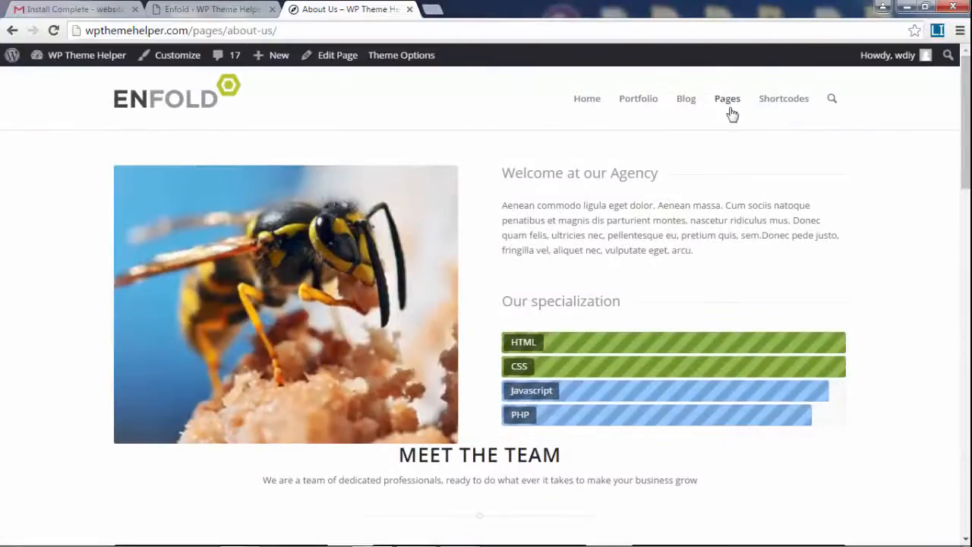
mouse_move(728, 99)
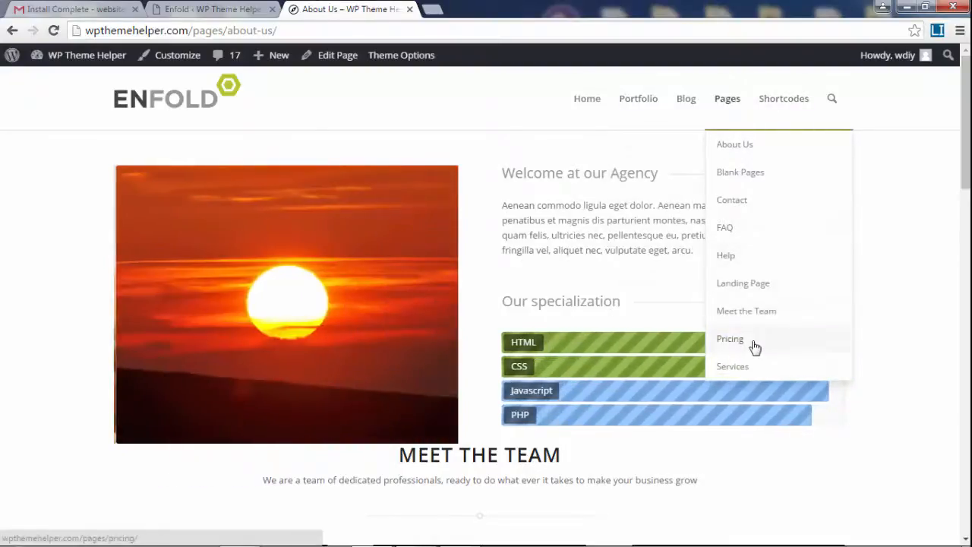
Step: View the demo's Pricing page and scroll through it
click(729, 337)
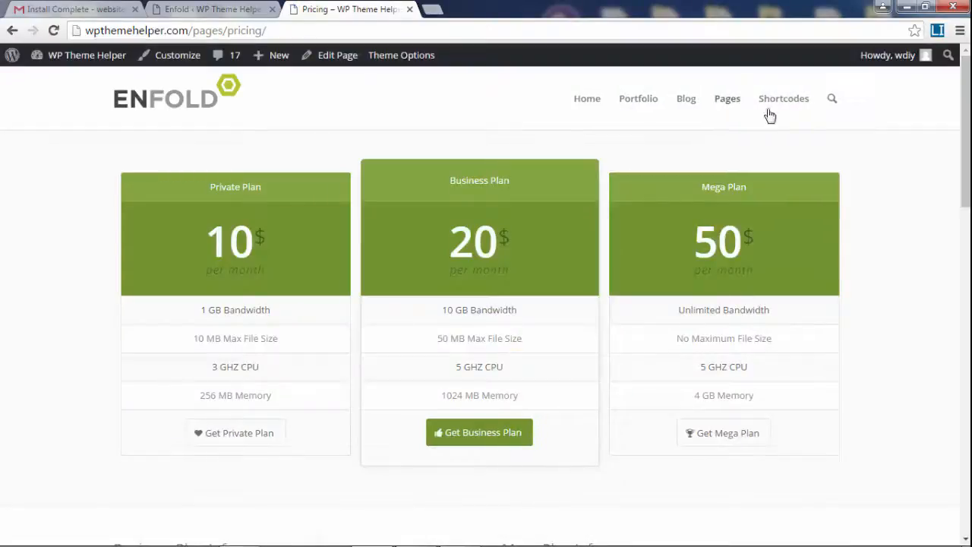
scroll(down, 3)
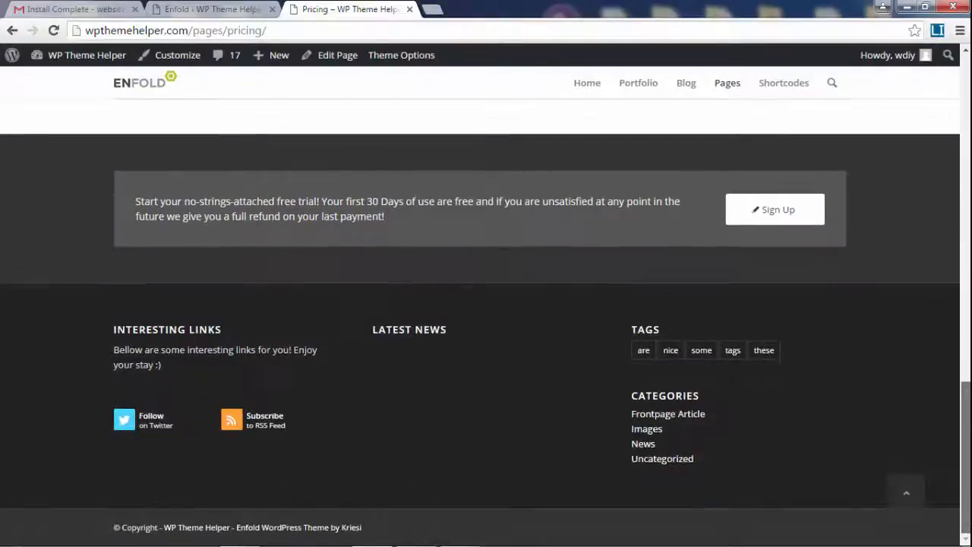
scroll(up, 3)
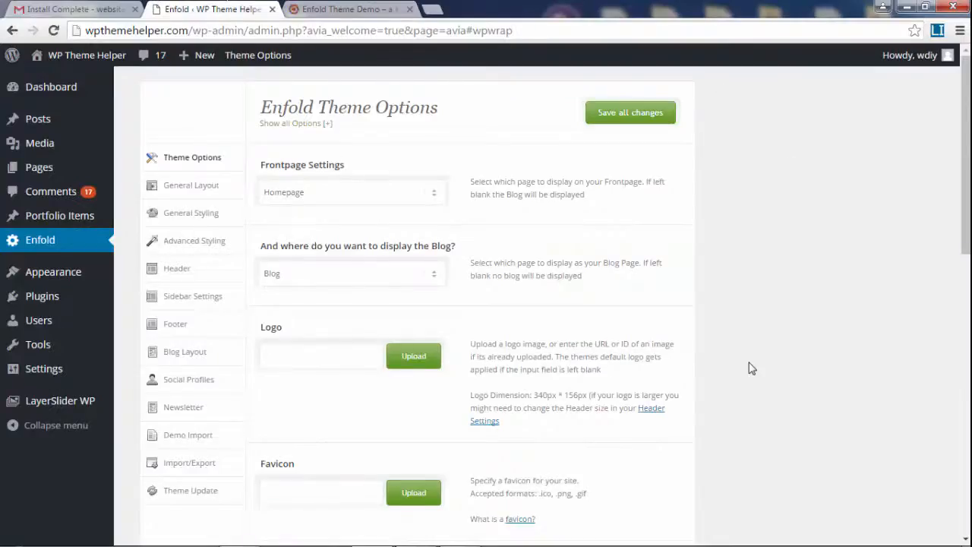
Step: Show Posts > All Posts and look over the eleven imported demo posts
click(37, 119)
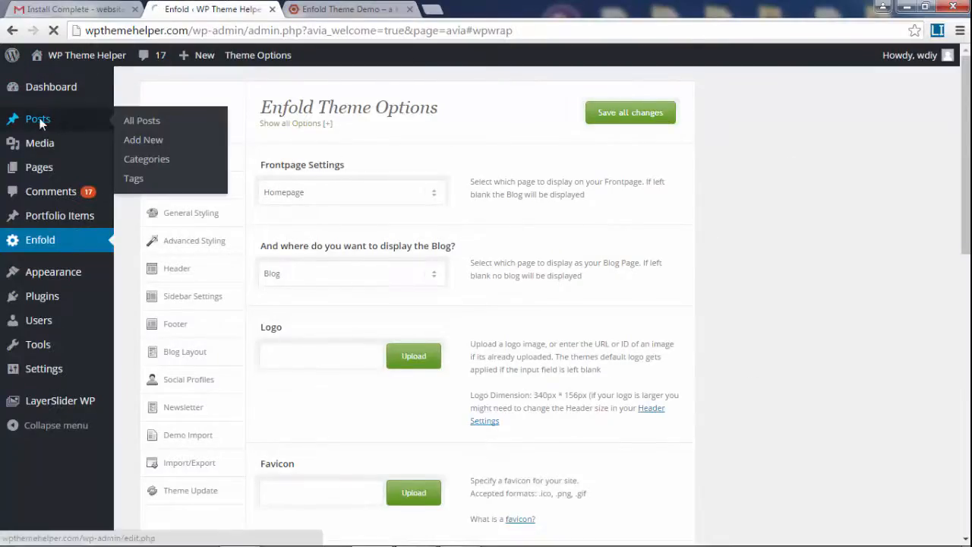
click(143, 121)
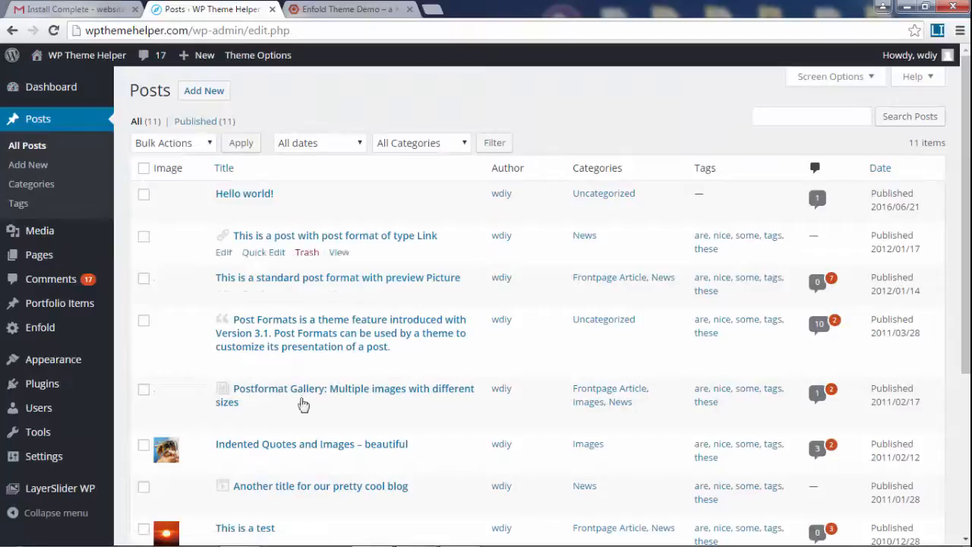
scroll(down, 3)
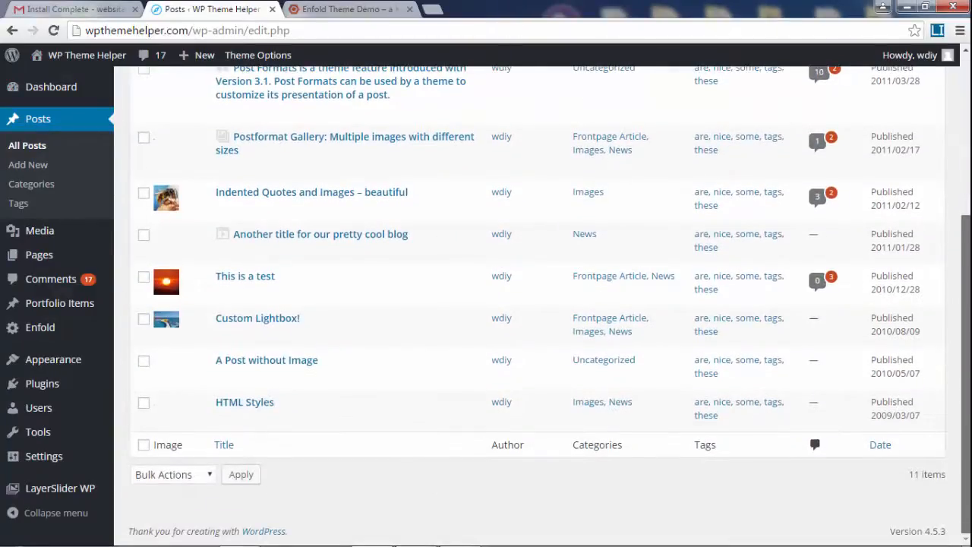
scroll(up, 3)
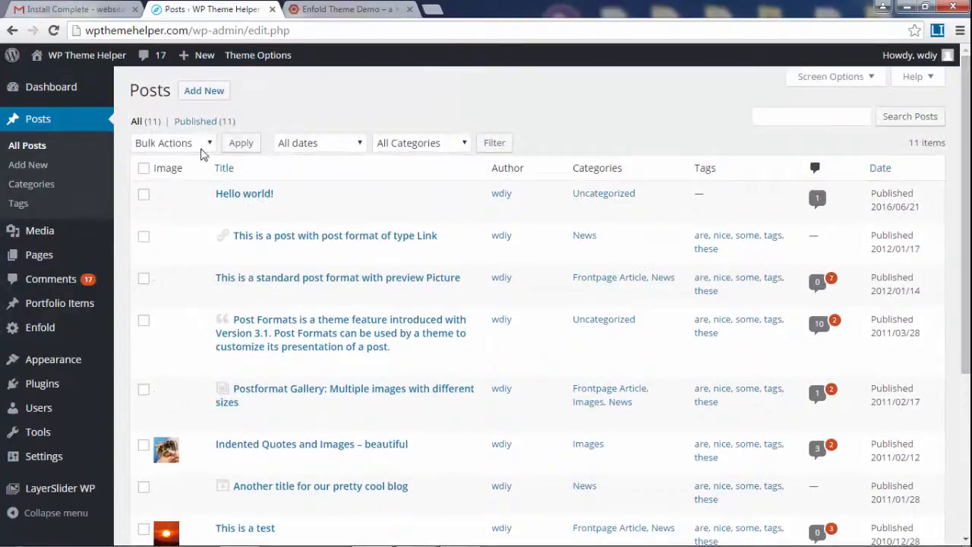
mouse_move(403, 319)
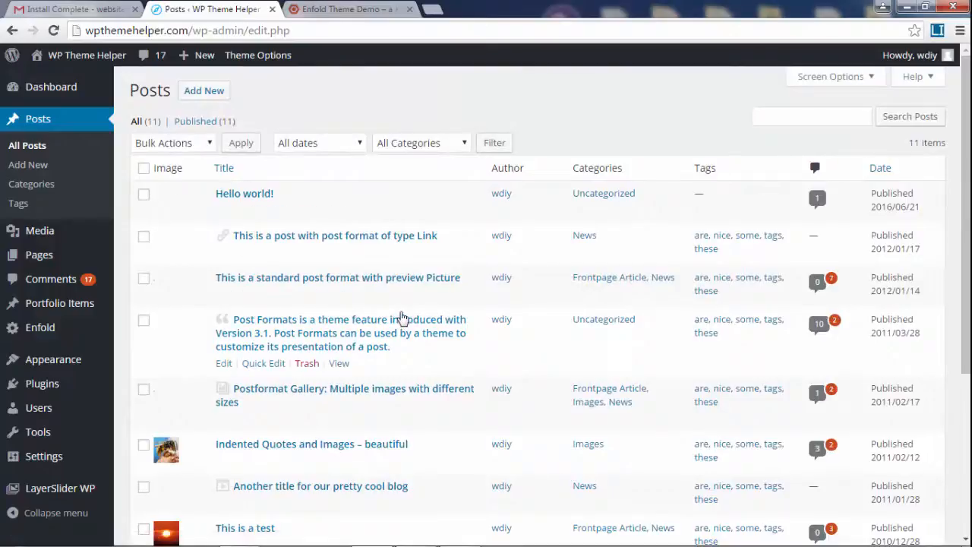
Step: Glance at the official Enfold demo site tab, return to the posts list, then go to Pages
click(346, 10)
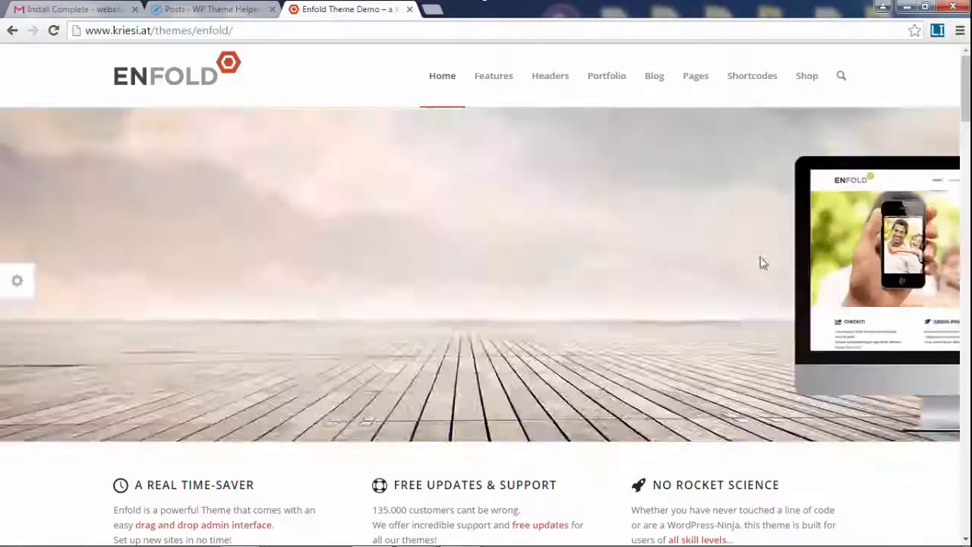
click(205, 9)
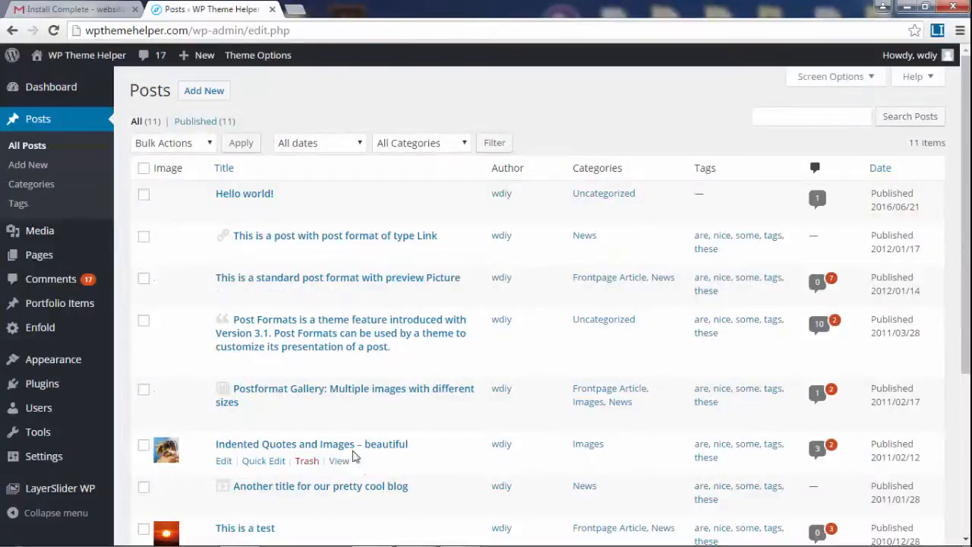
mouse_move(408, 378)
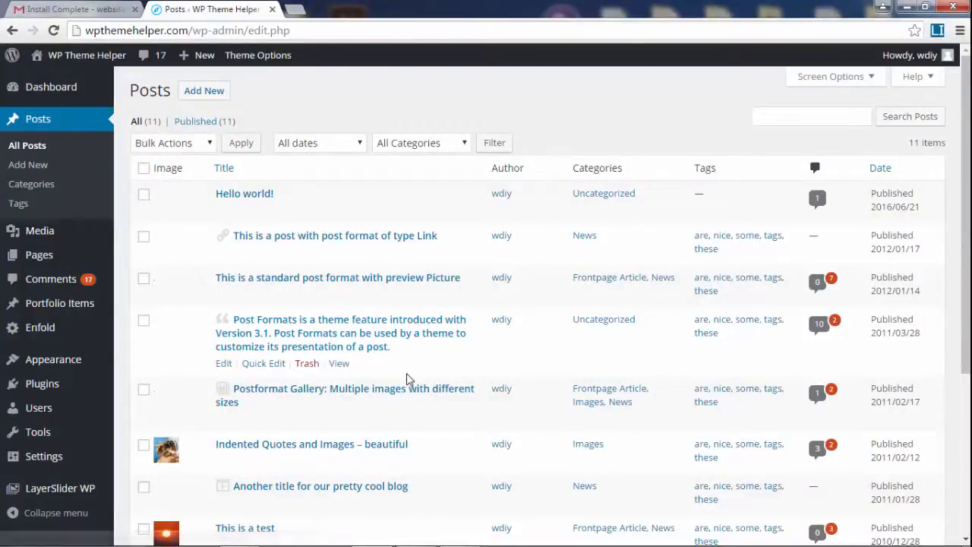
mouse_move(408, 352)
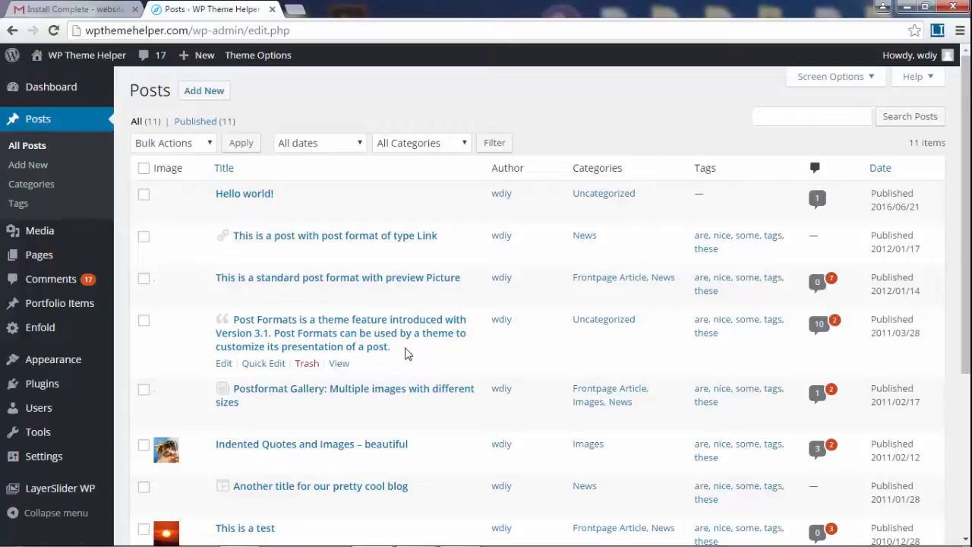
mouse_move(317, 298)
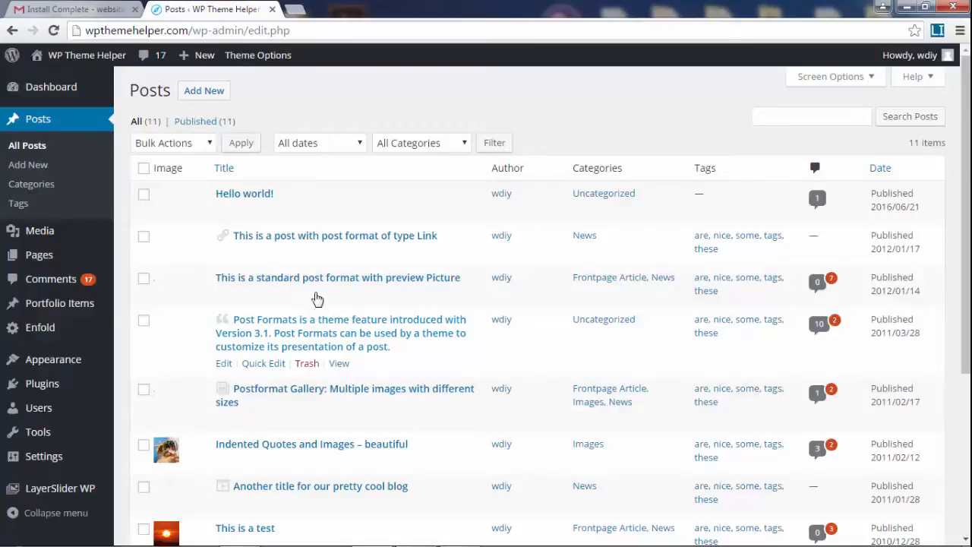
click(39, 256)
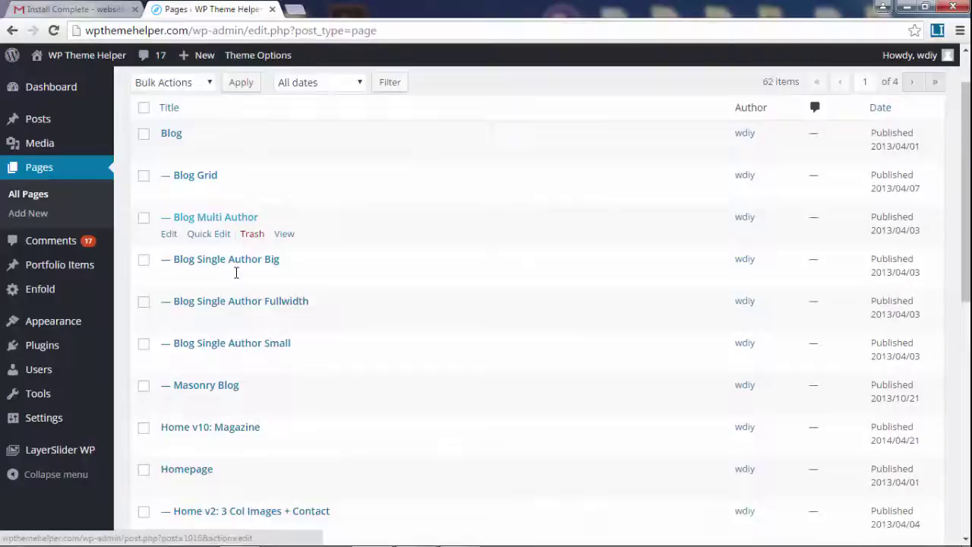
Step: Scroll the All Pages list, check the live homepage's menus, and return to the Pages tab
scroll(down, 3)
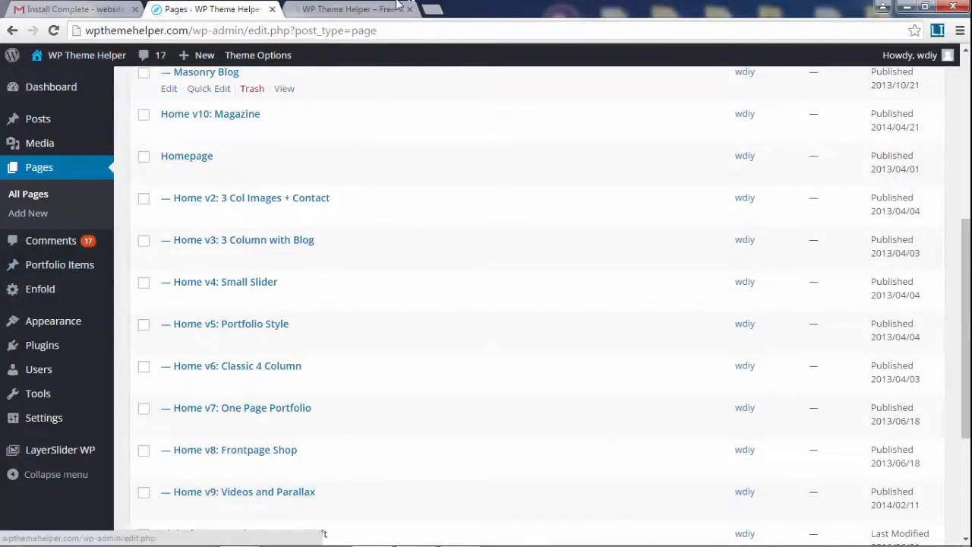
click(349, 9)
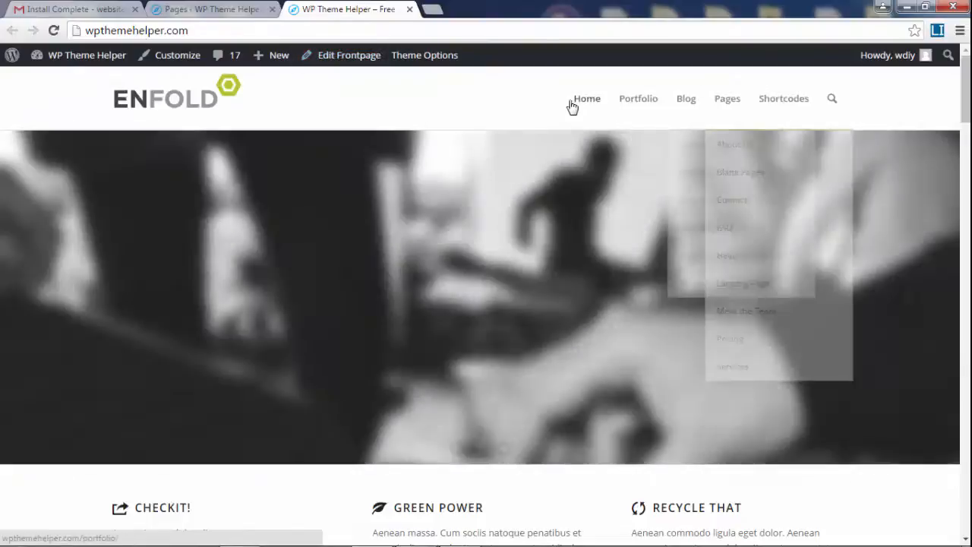
mouse_move(614, 103)
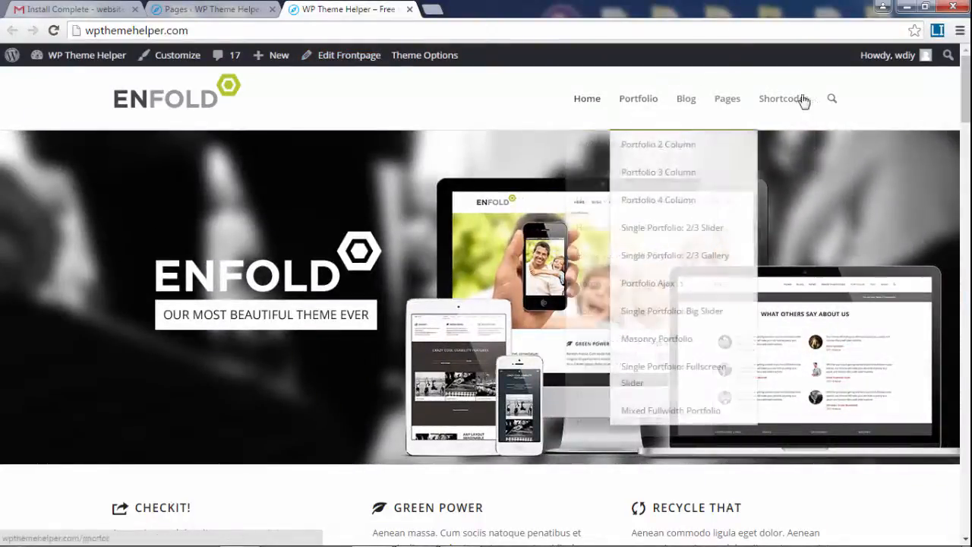
mouse_move(225, 11)
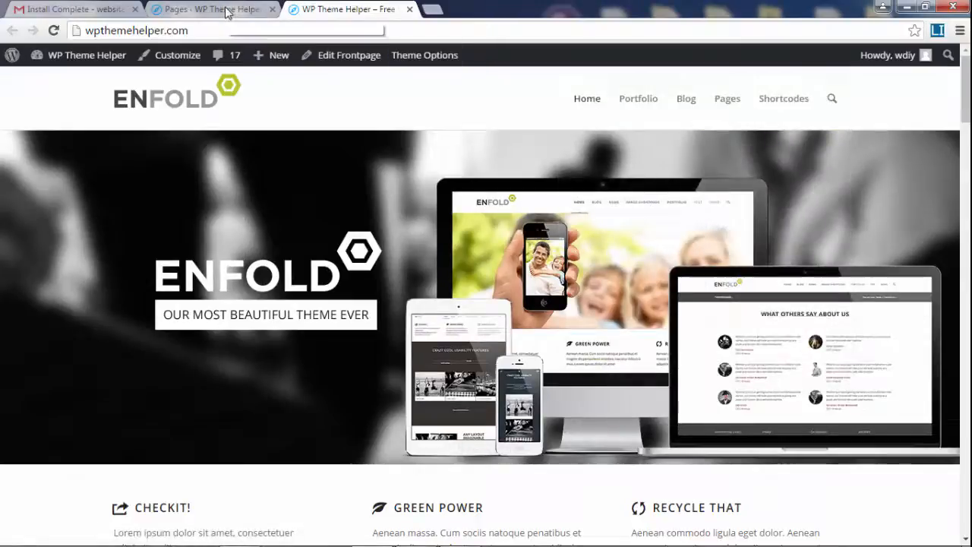
click(213, 9)
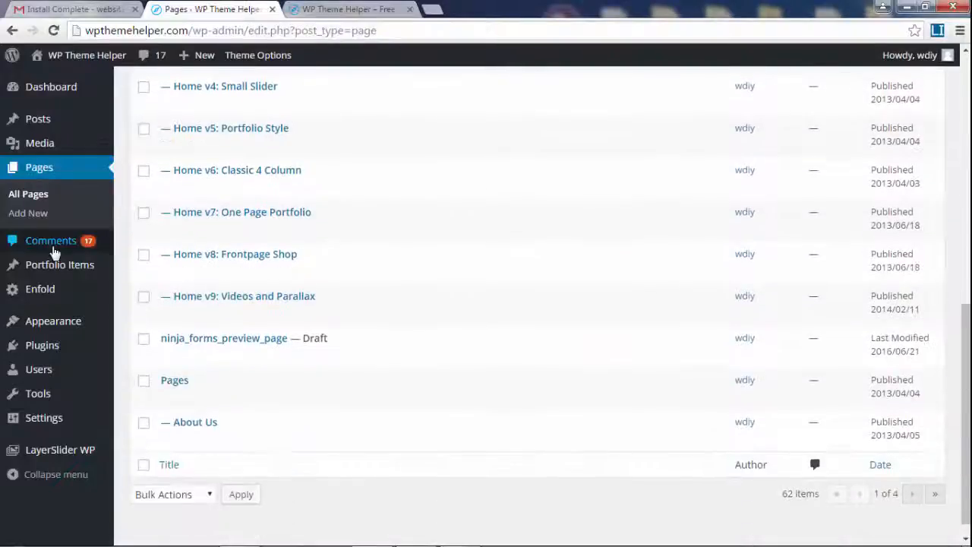
Step: In Comments, select all 20 comments on page one and bulk-move them to Trash
click(51, 240)
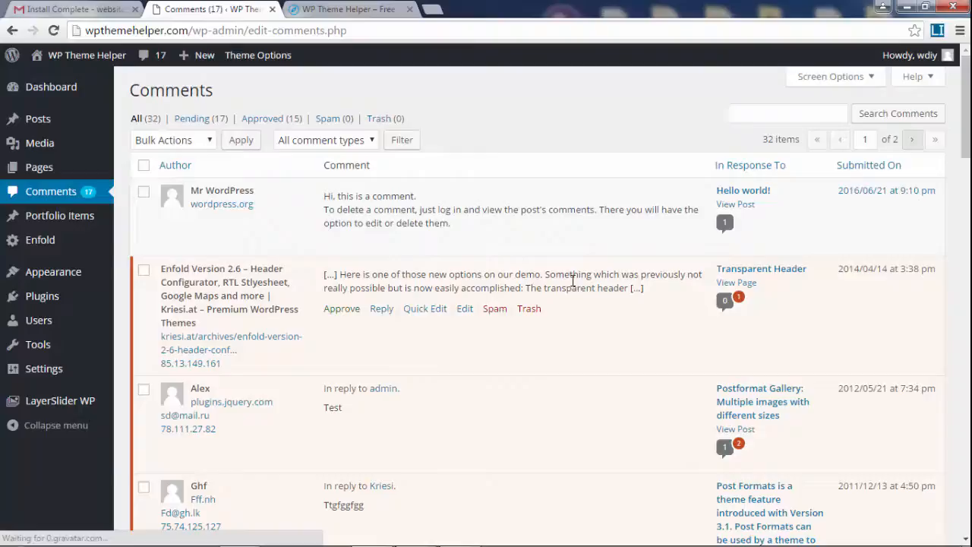
scroll(down, 3)
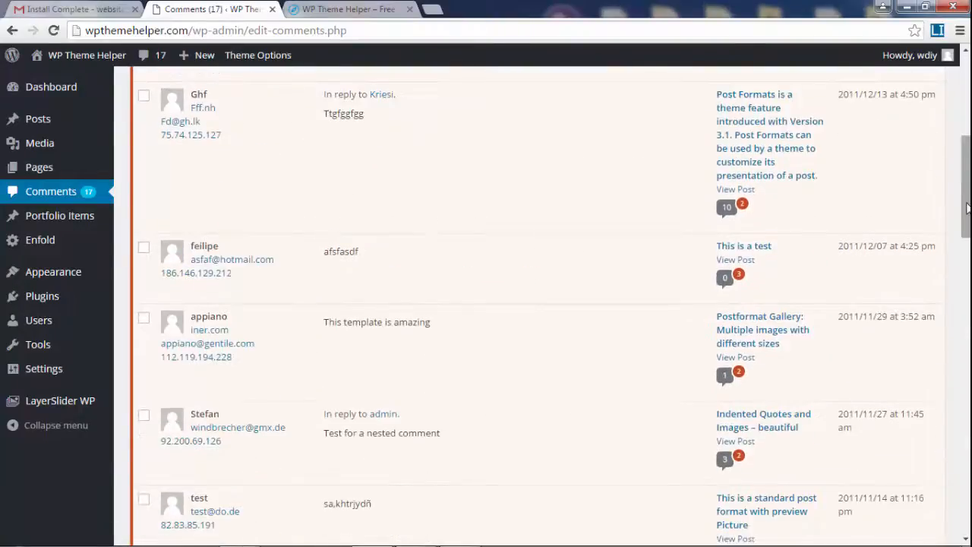
scroll(up, 3)
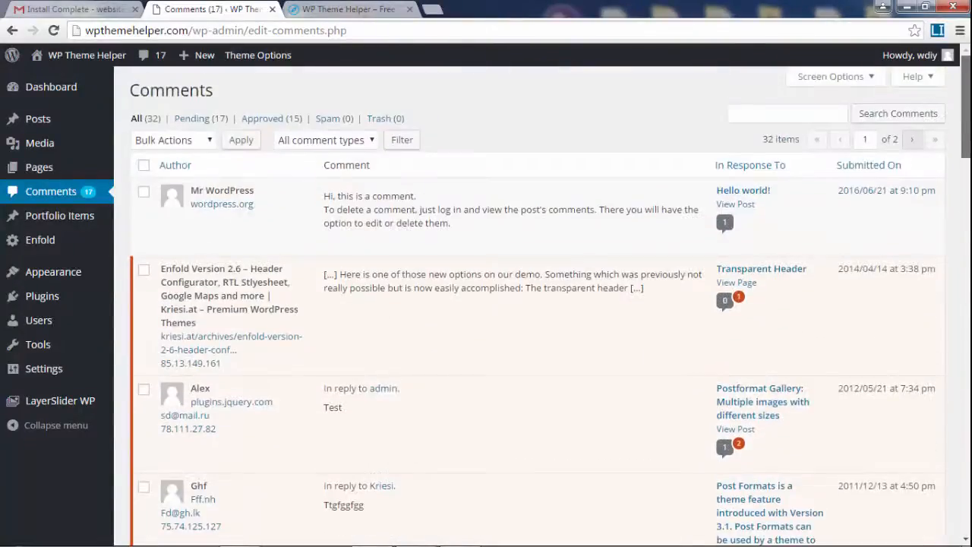
click(142, 166)
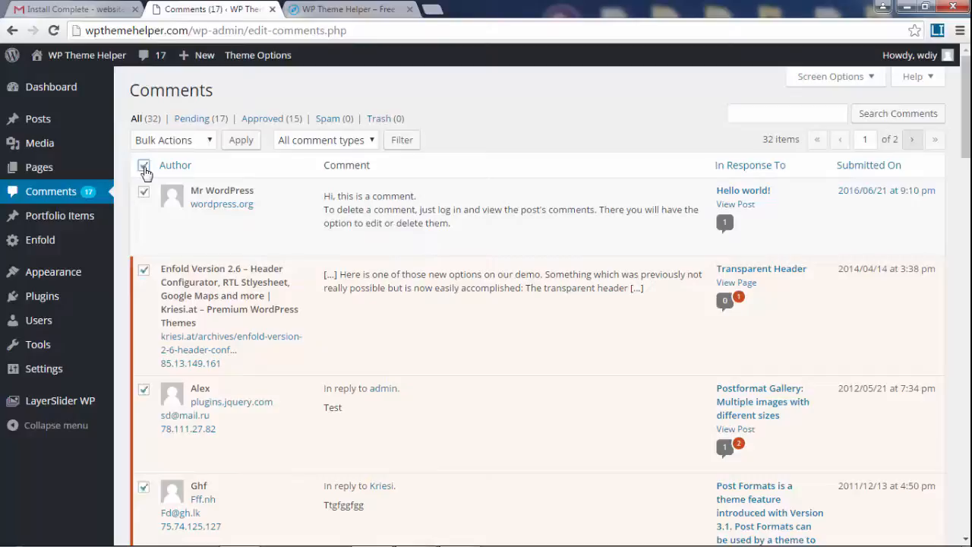
click(173, 139)
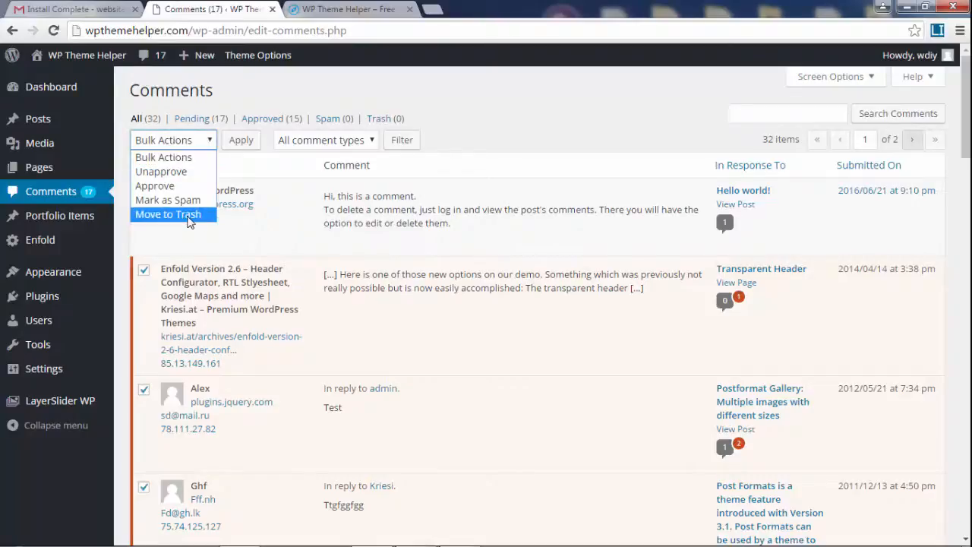
click(167, 213)
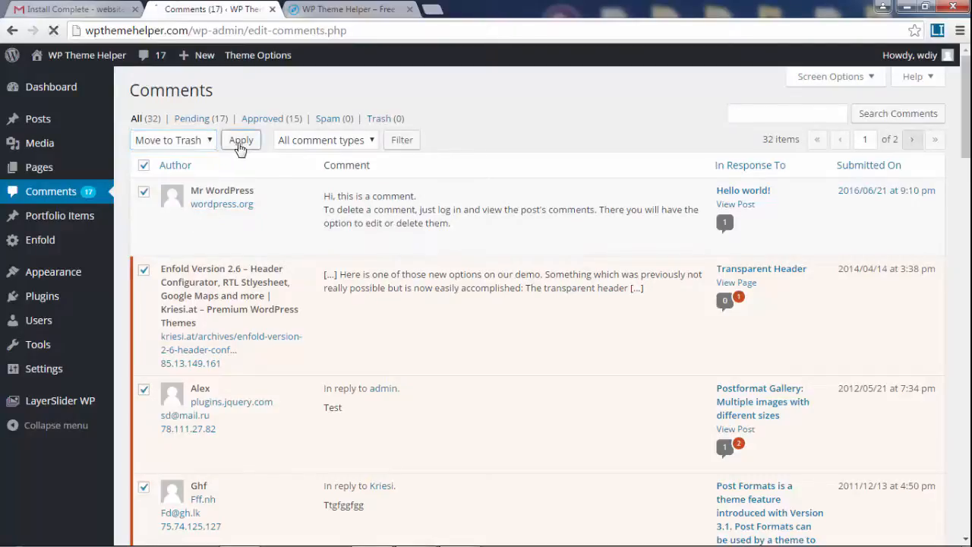
click(240, 140)
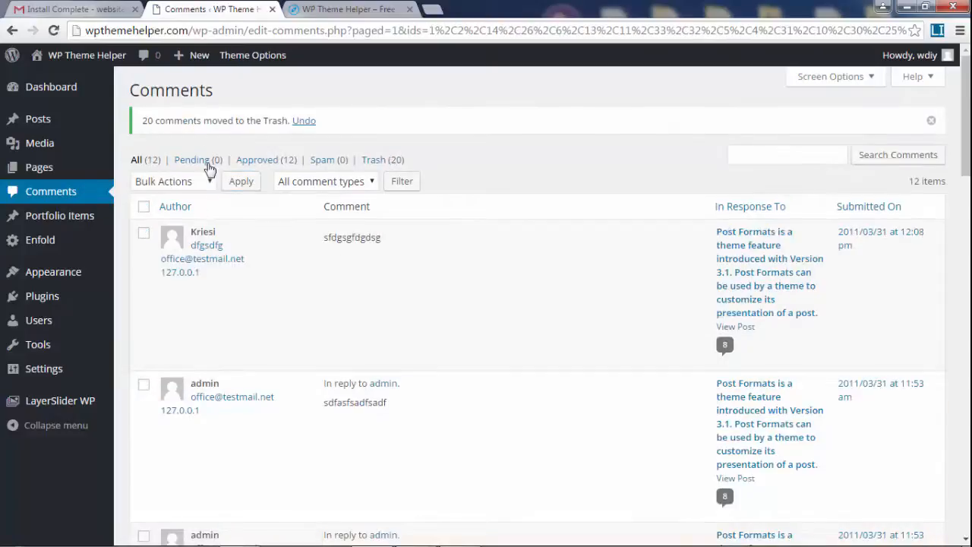
Step: Trash the remaining 12 comments, then empty the Trash to permanently delete all 32
scroll(down, 3)
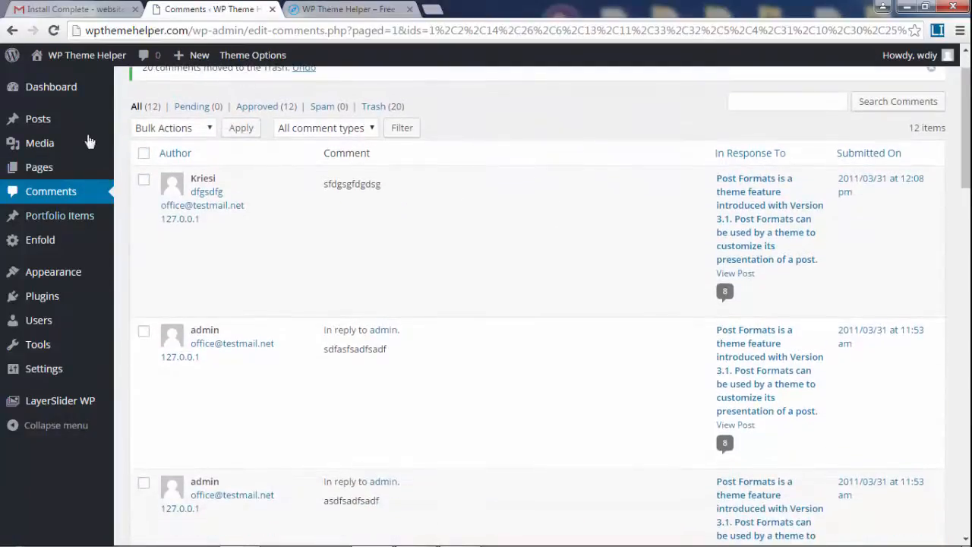
click(173, 127)
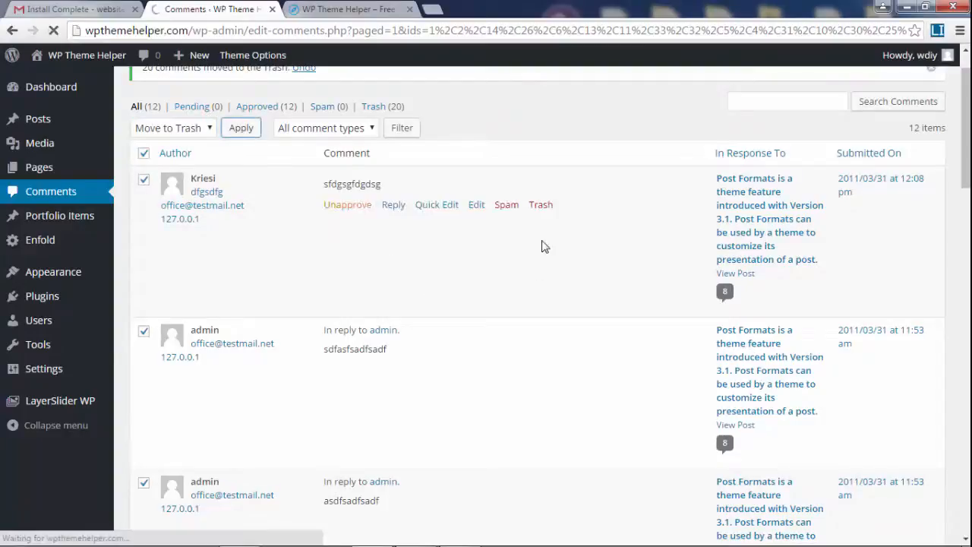
click(240, 128)
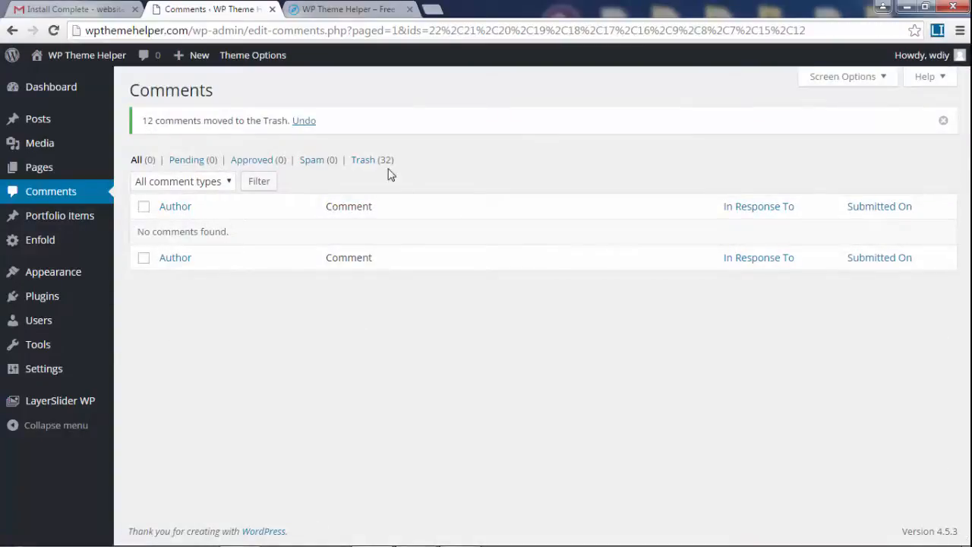
click(362, 159)
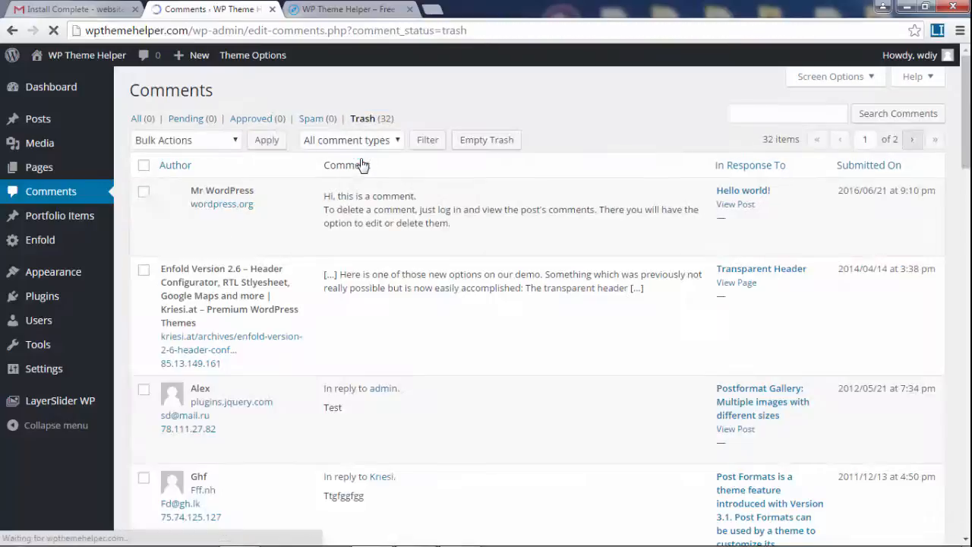
click(486, 140)
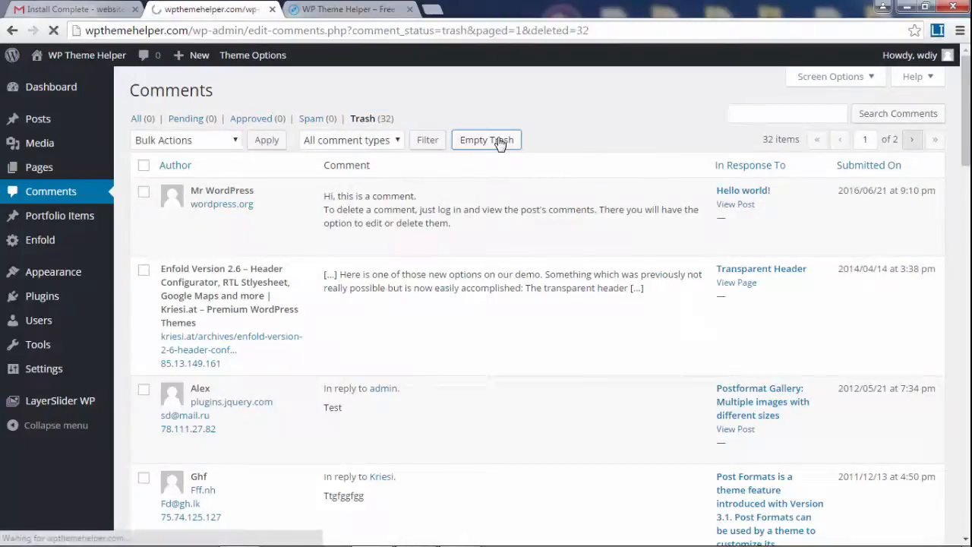
click(487, 140)
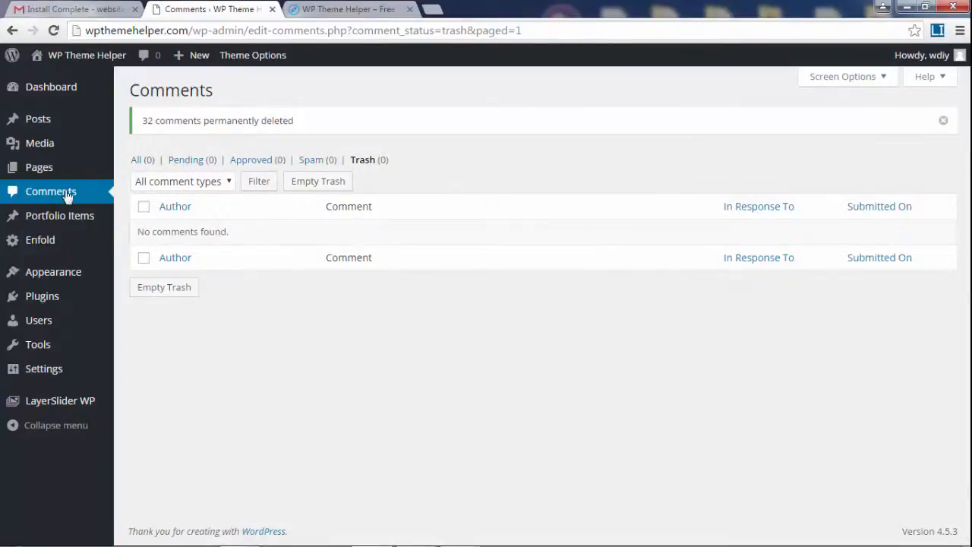
mouse_move(52, 192)
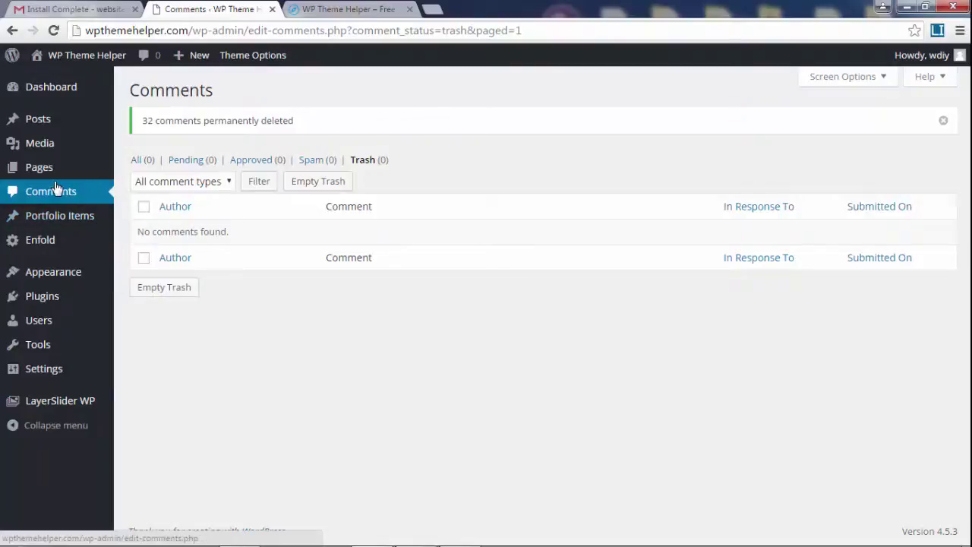
mouse_move(38, 118)
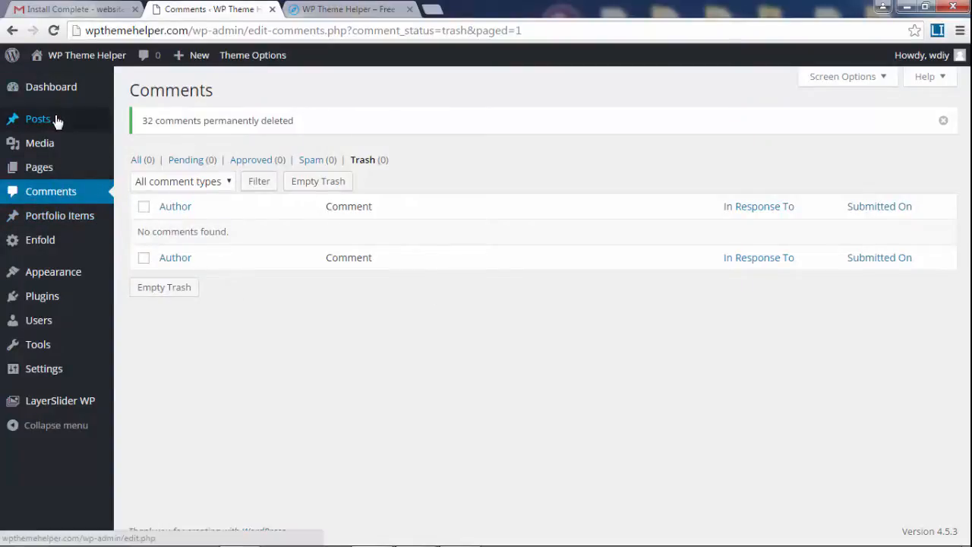
Step: Go to Posts, then switch to the live homepage tab and scroll it
click(37, 118)
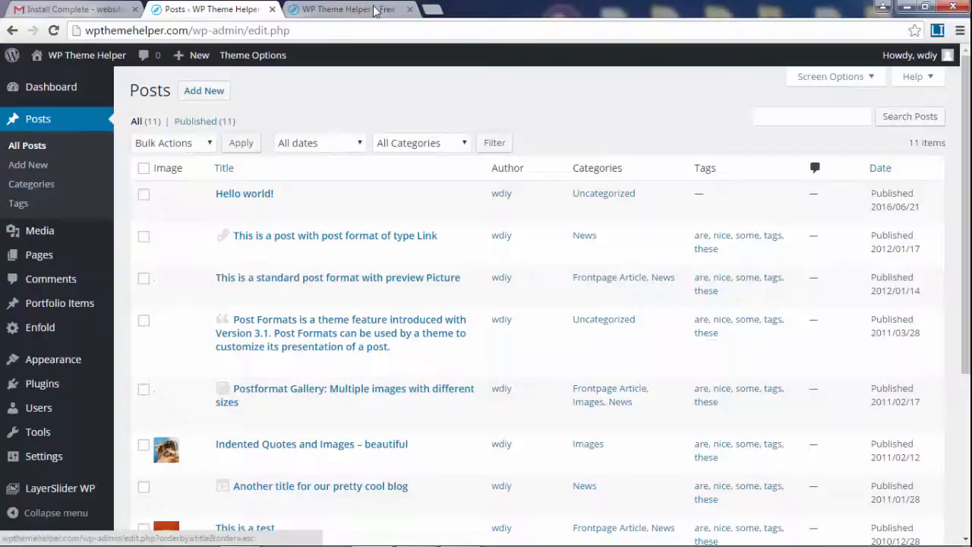
click(346, 9)
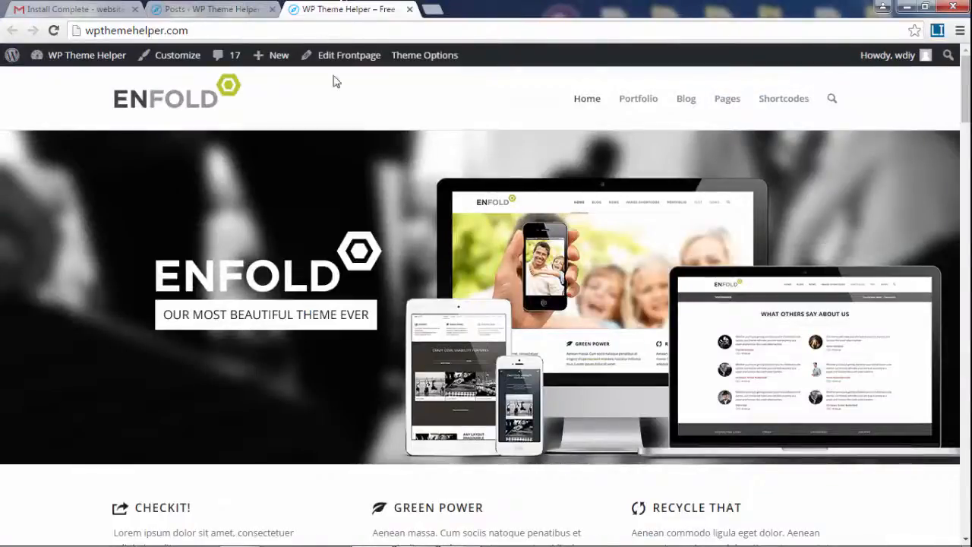
scroll(down, 3)
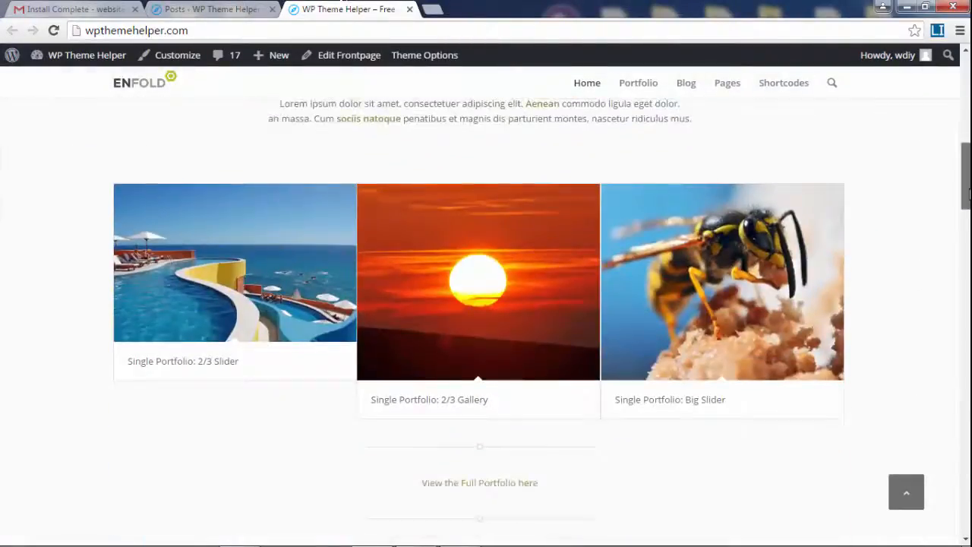
scroll(down, 3)
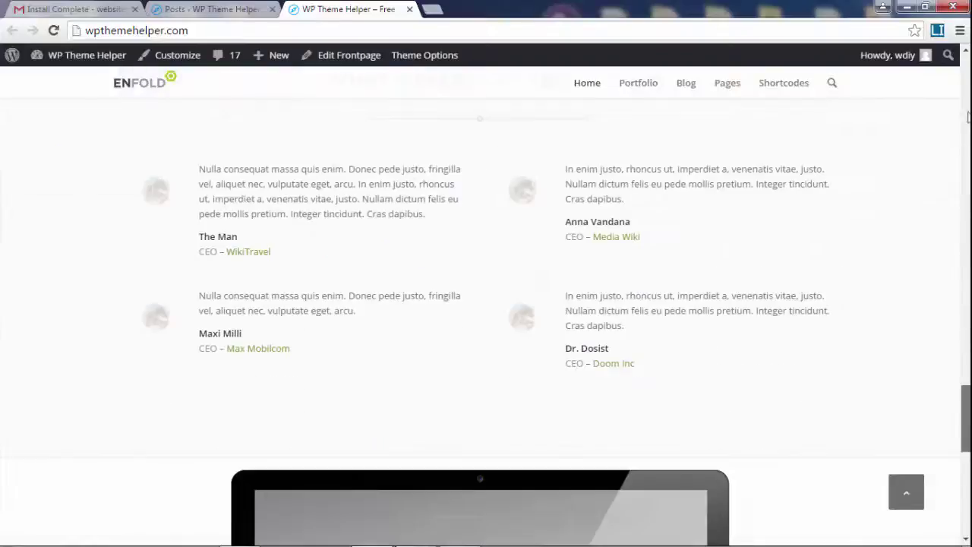
Step: Return to the admin Posts tab and scroll the list of 11 demo posts
click(212, 9)
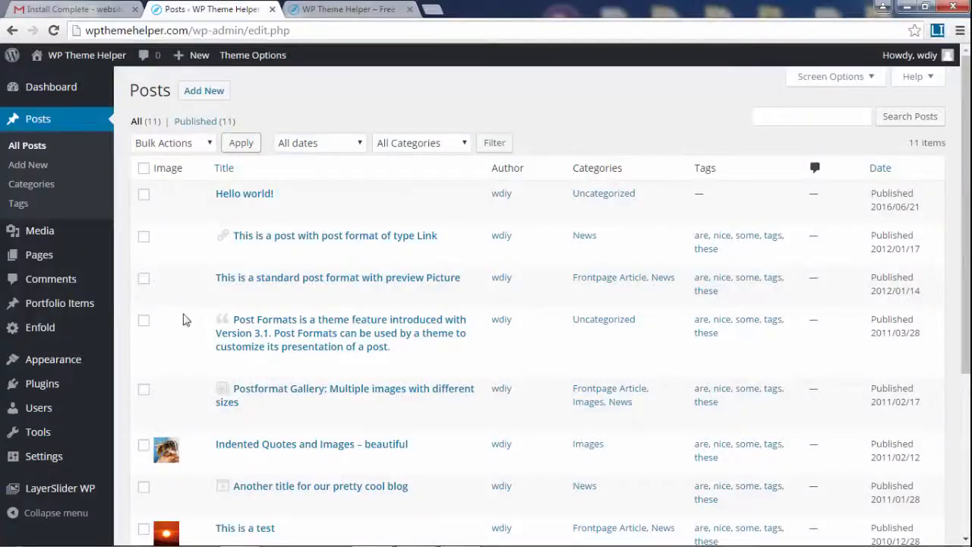
scroll(down, 3)
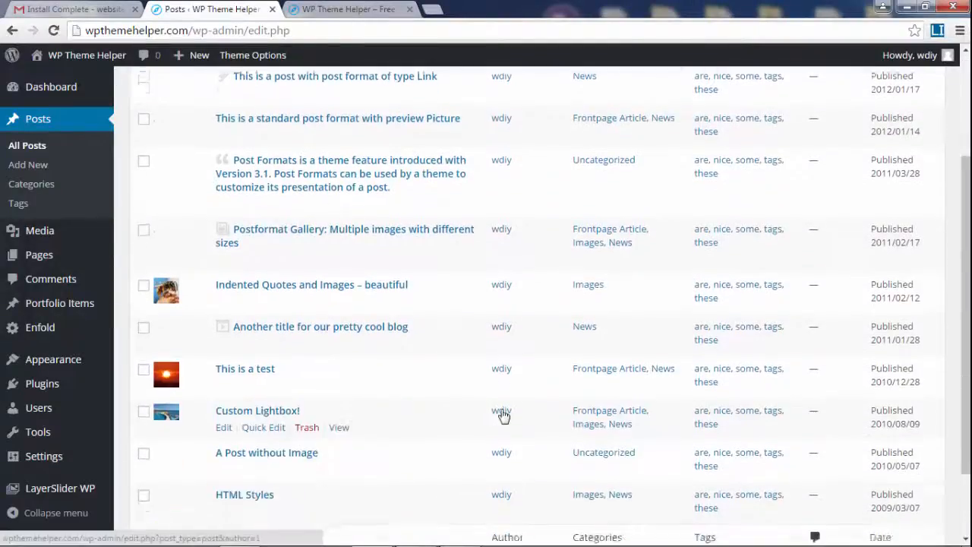
scroll(up, 3)
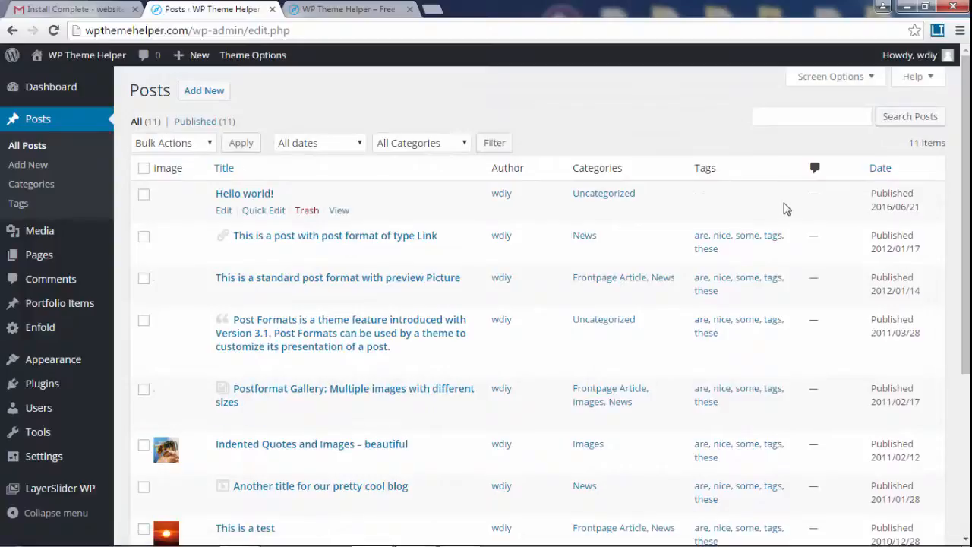